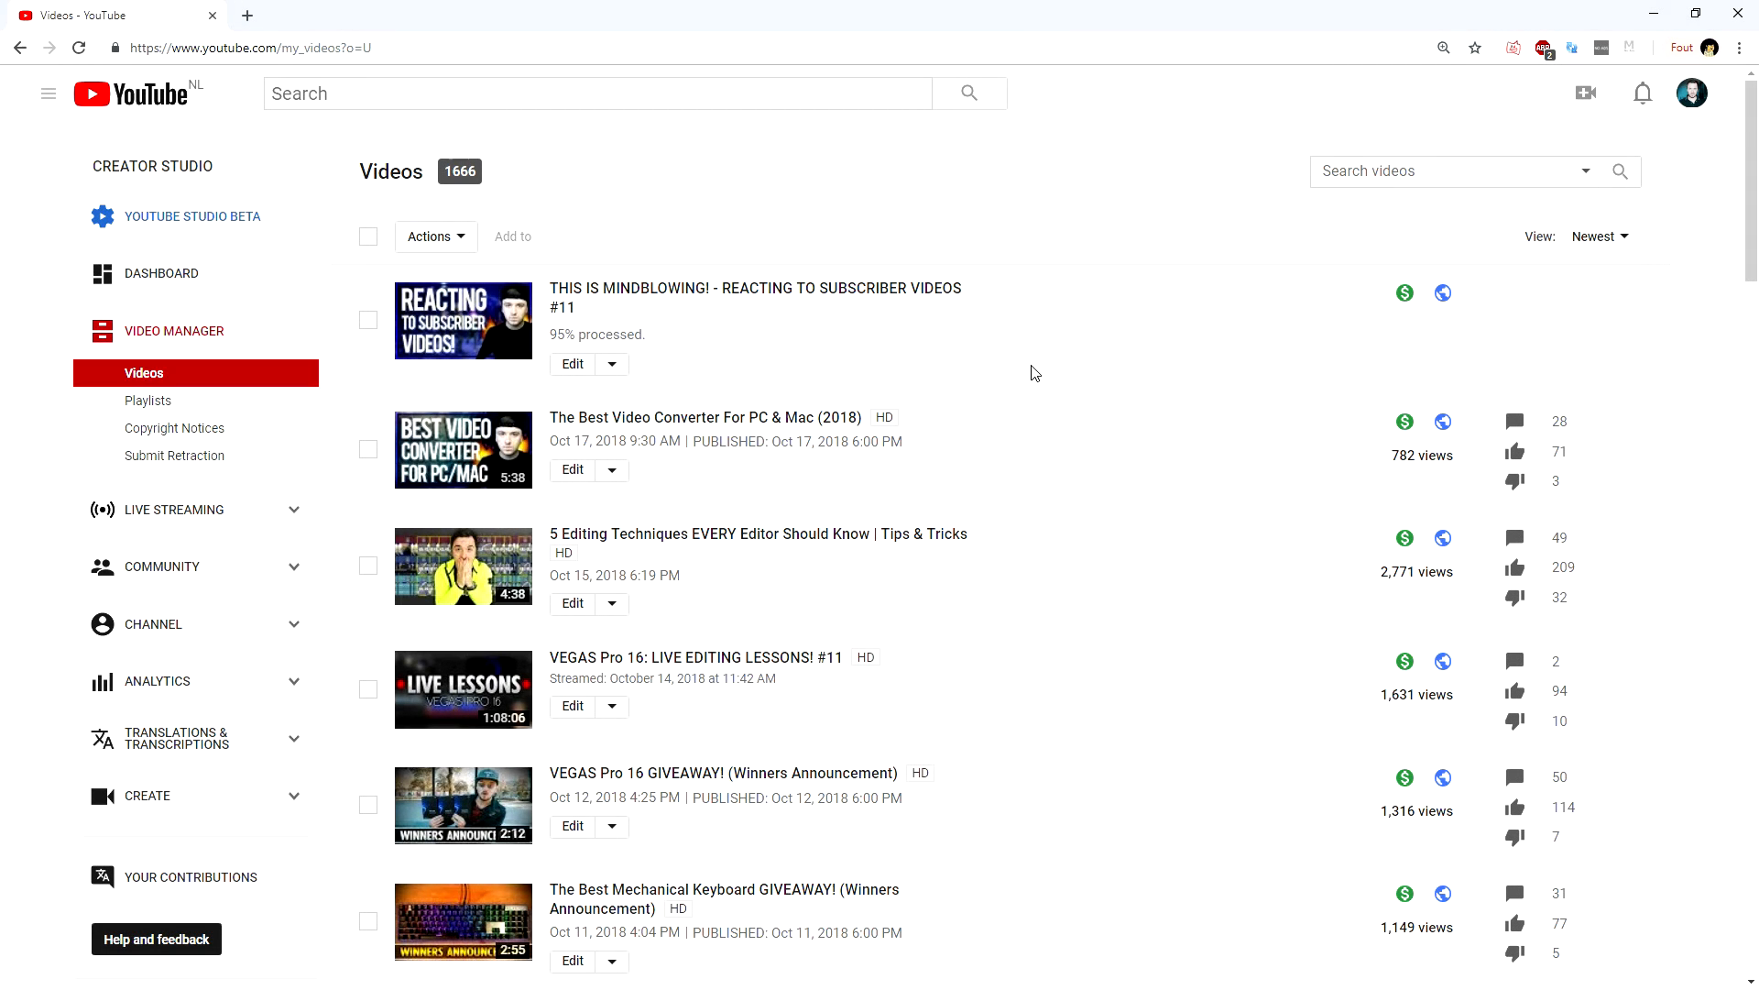
{"action": "mouse_move", "coordinate": [914, 377]}
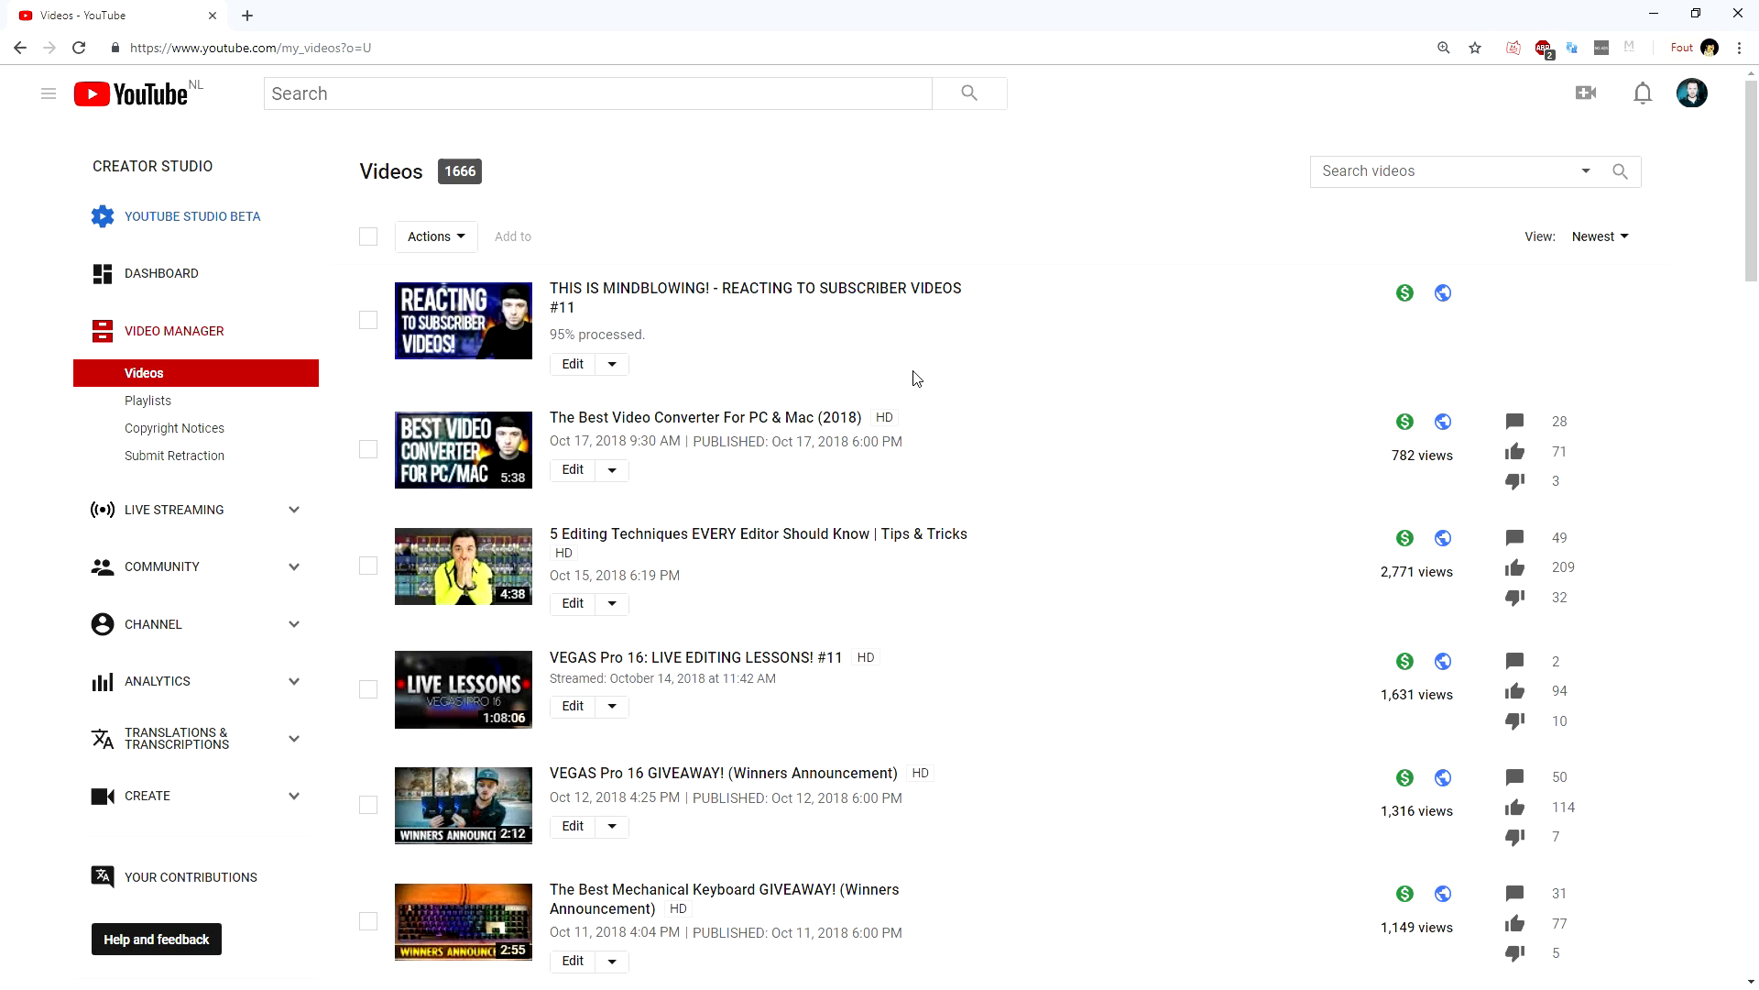
{"action": "mouse_move", "coordinate": [909, 379]}
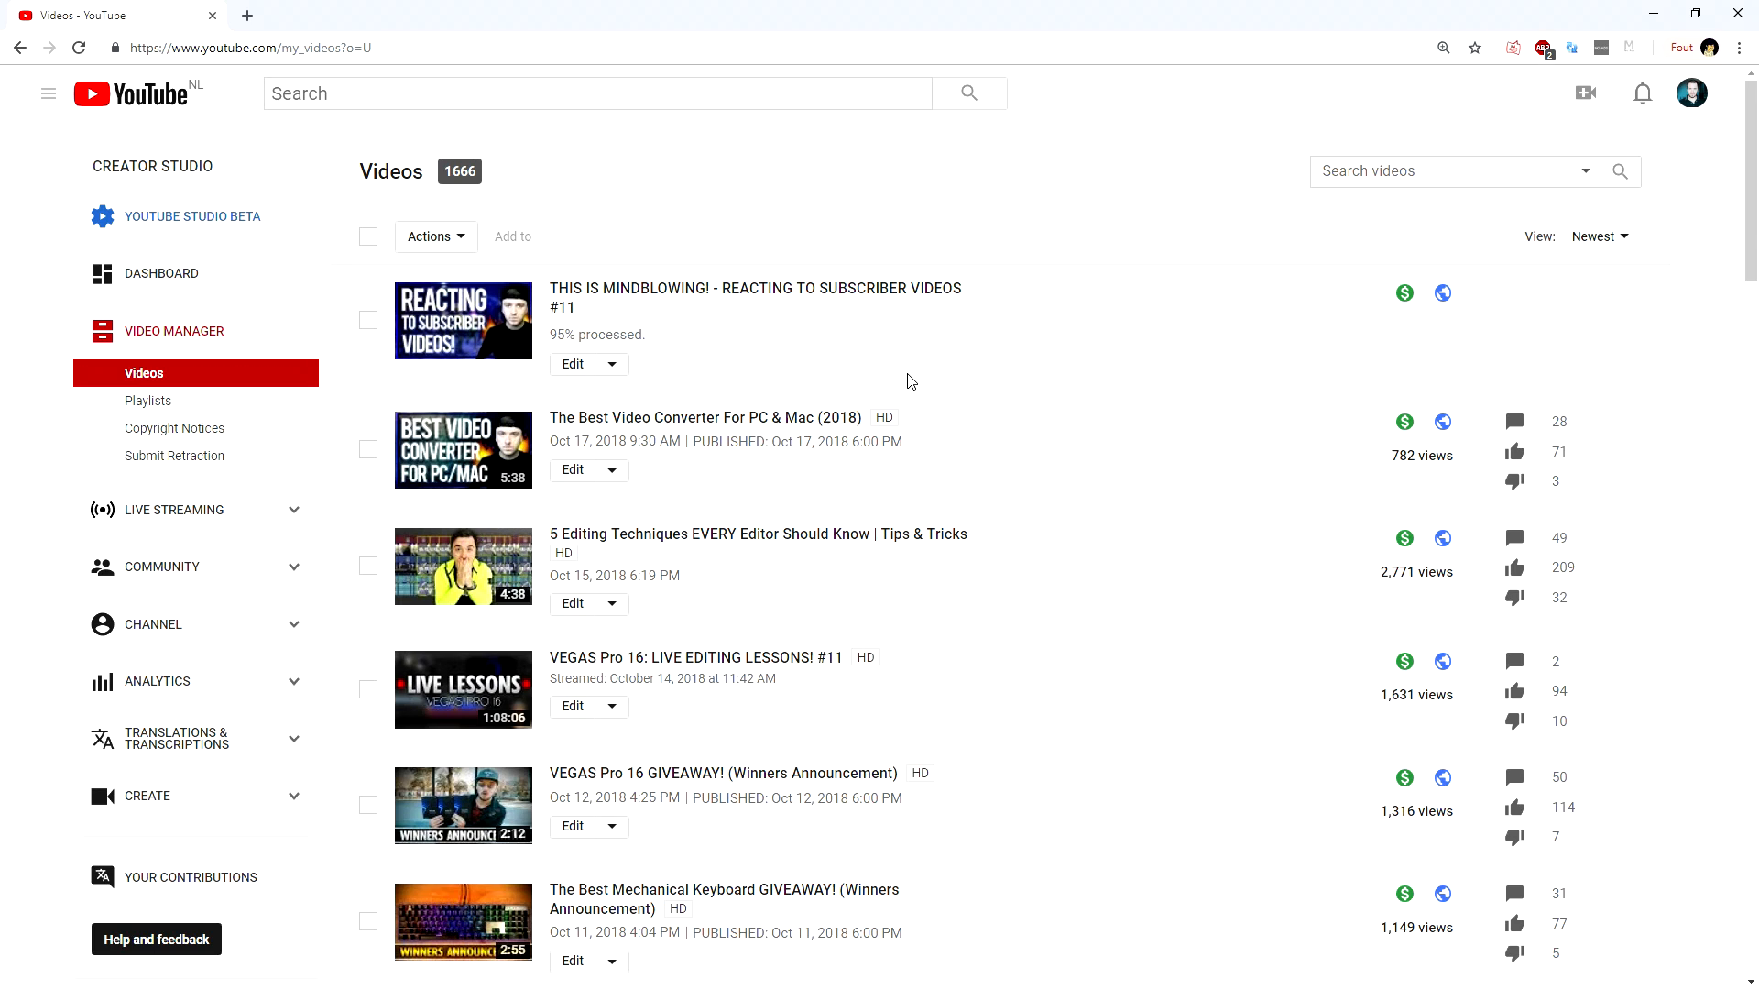
{"action": "mouse_move", "coordinate": [801, 341]}
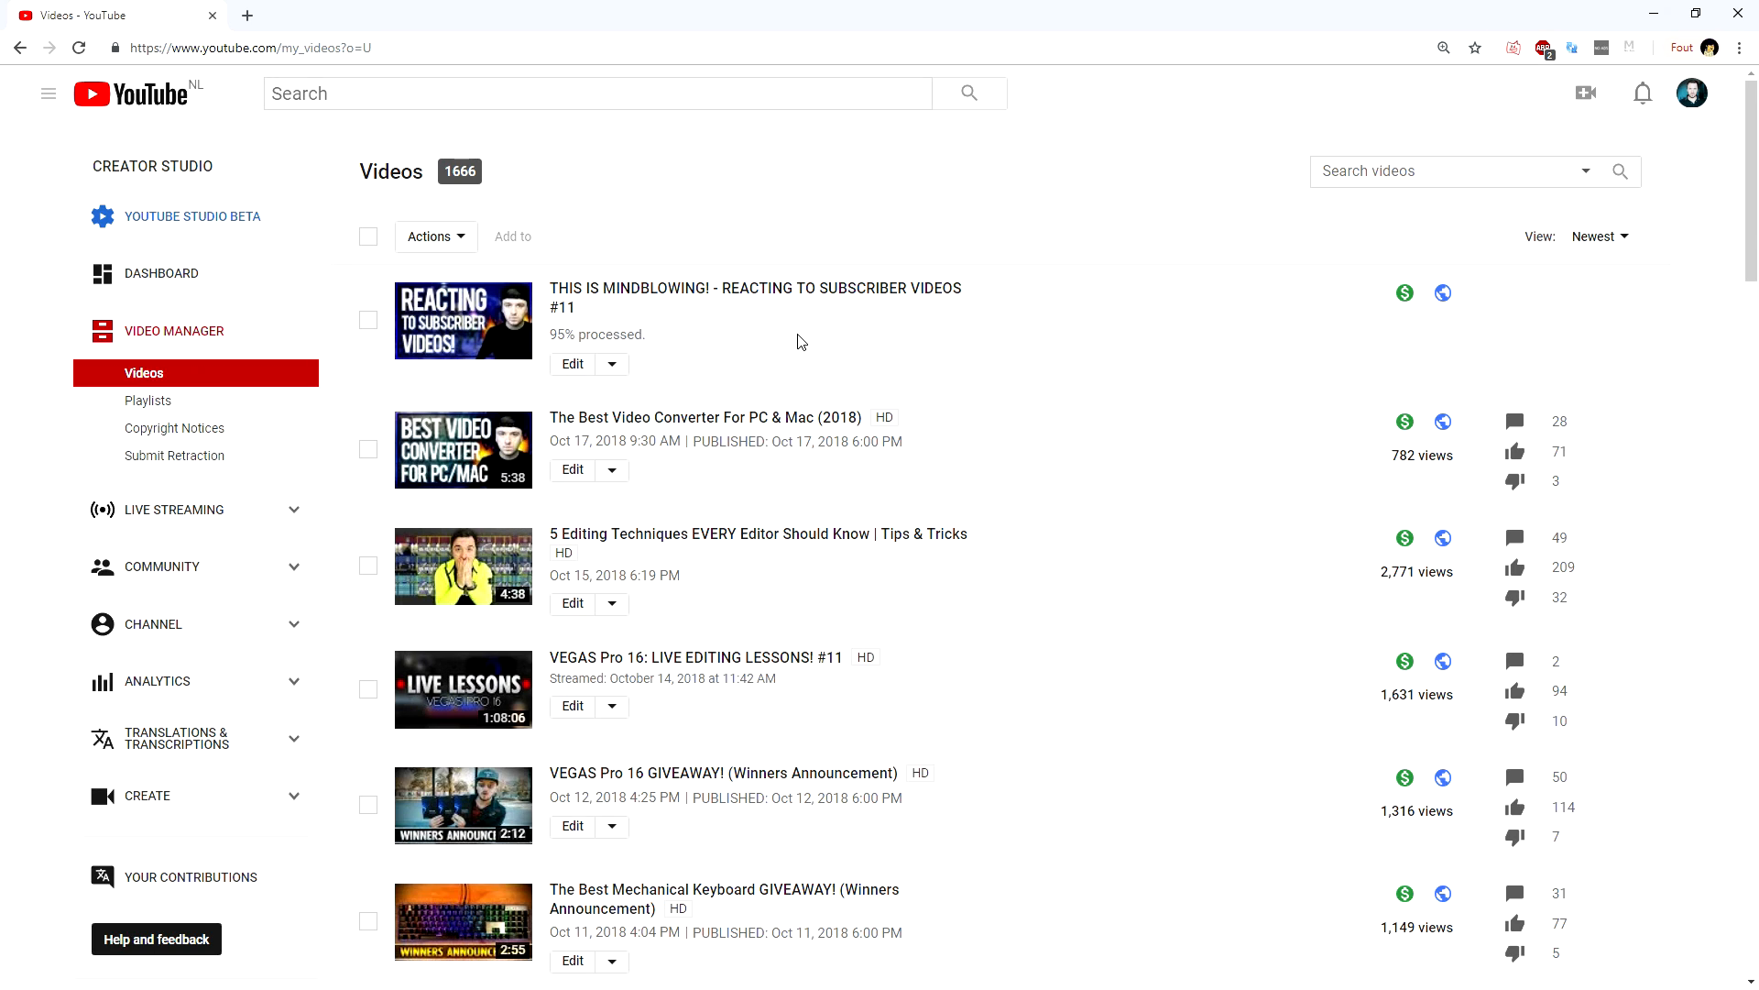
{"action": "mouse_move", "coordinate": [774, 341]}
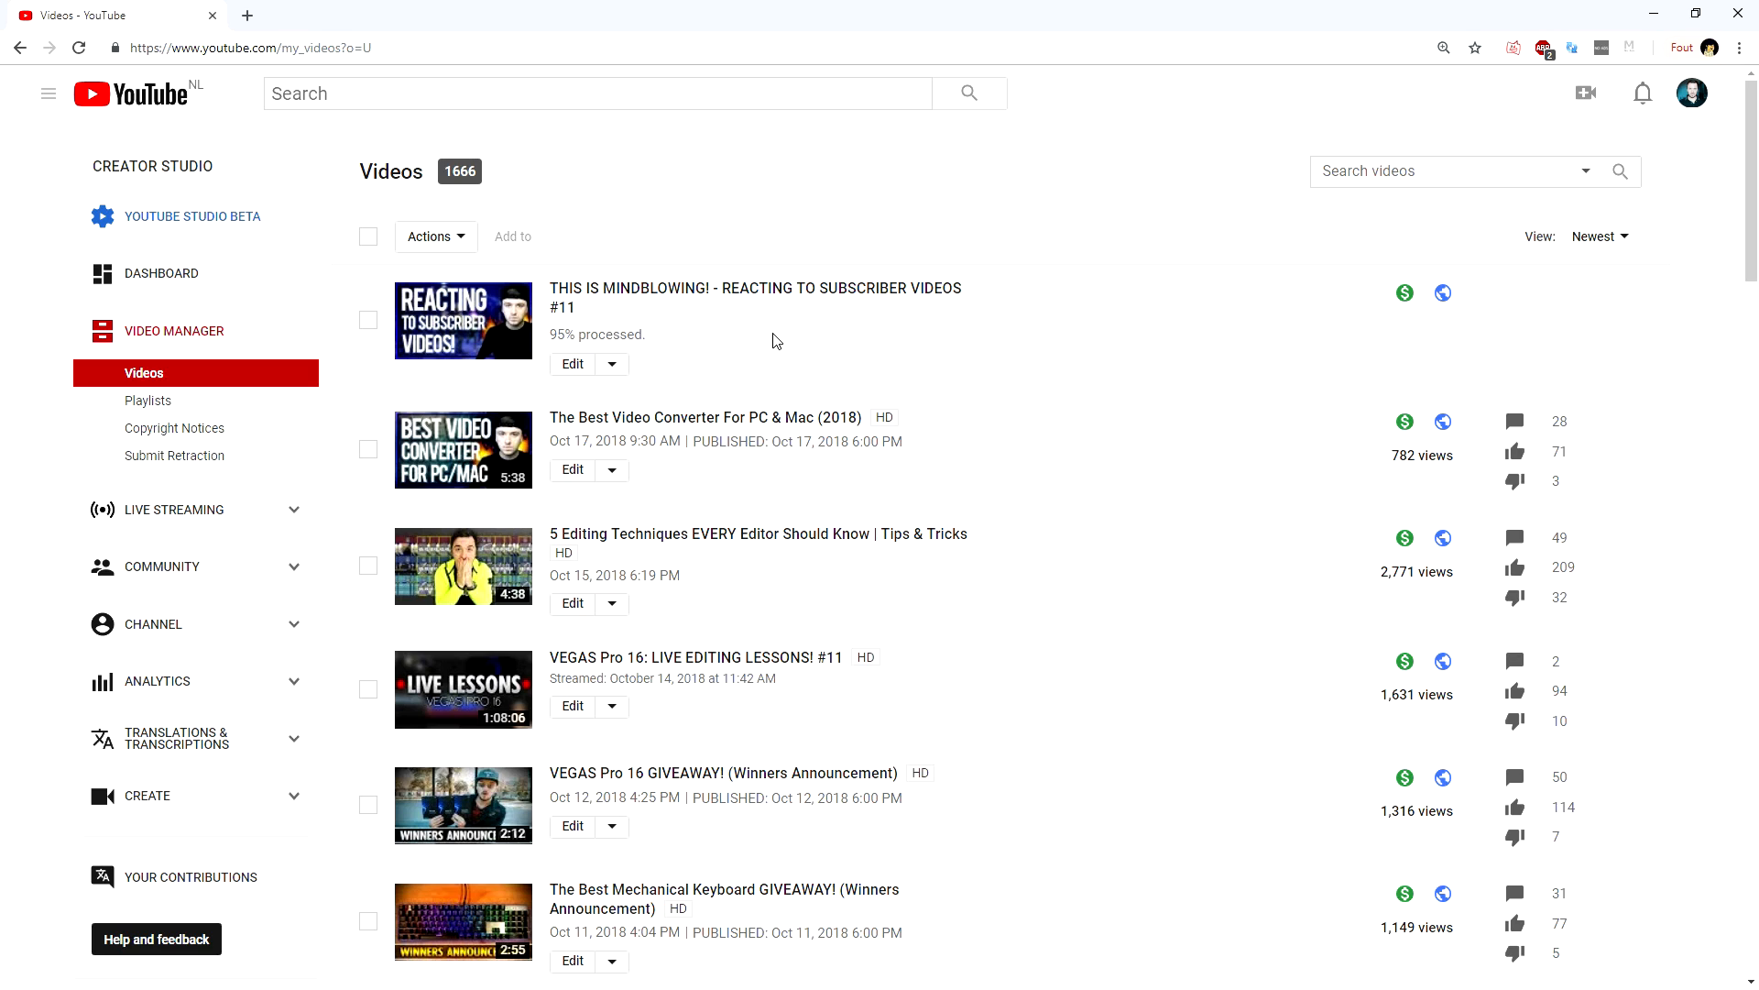
{"action": "mouse_move", "coordinate": [772, 362]}
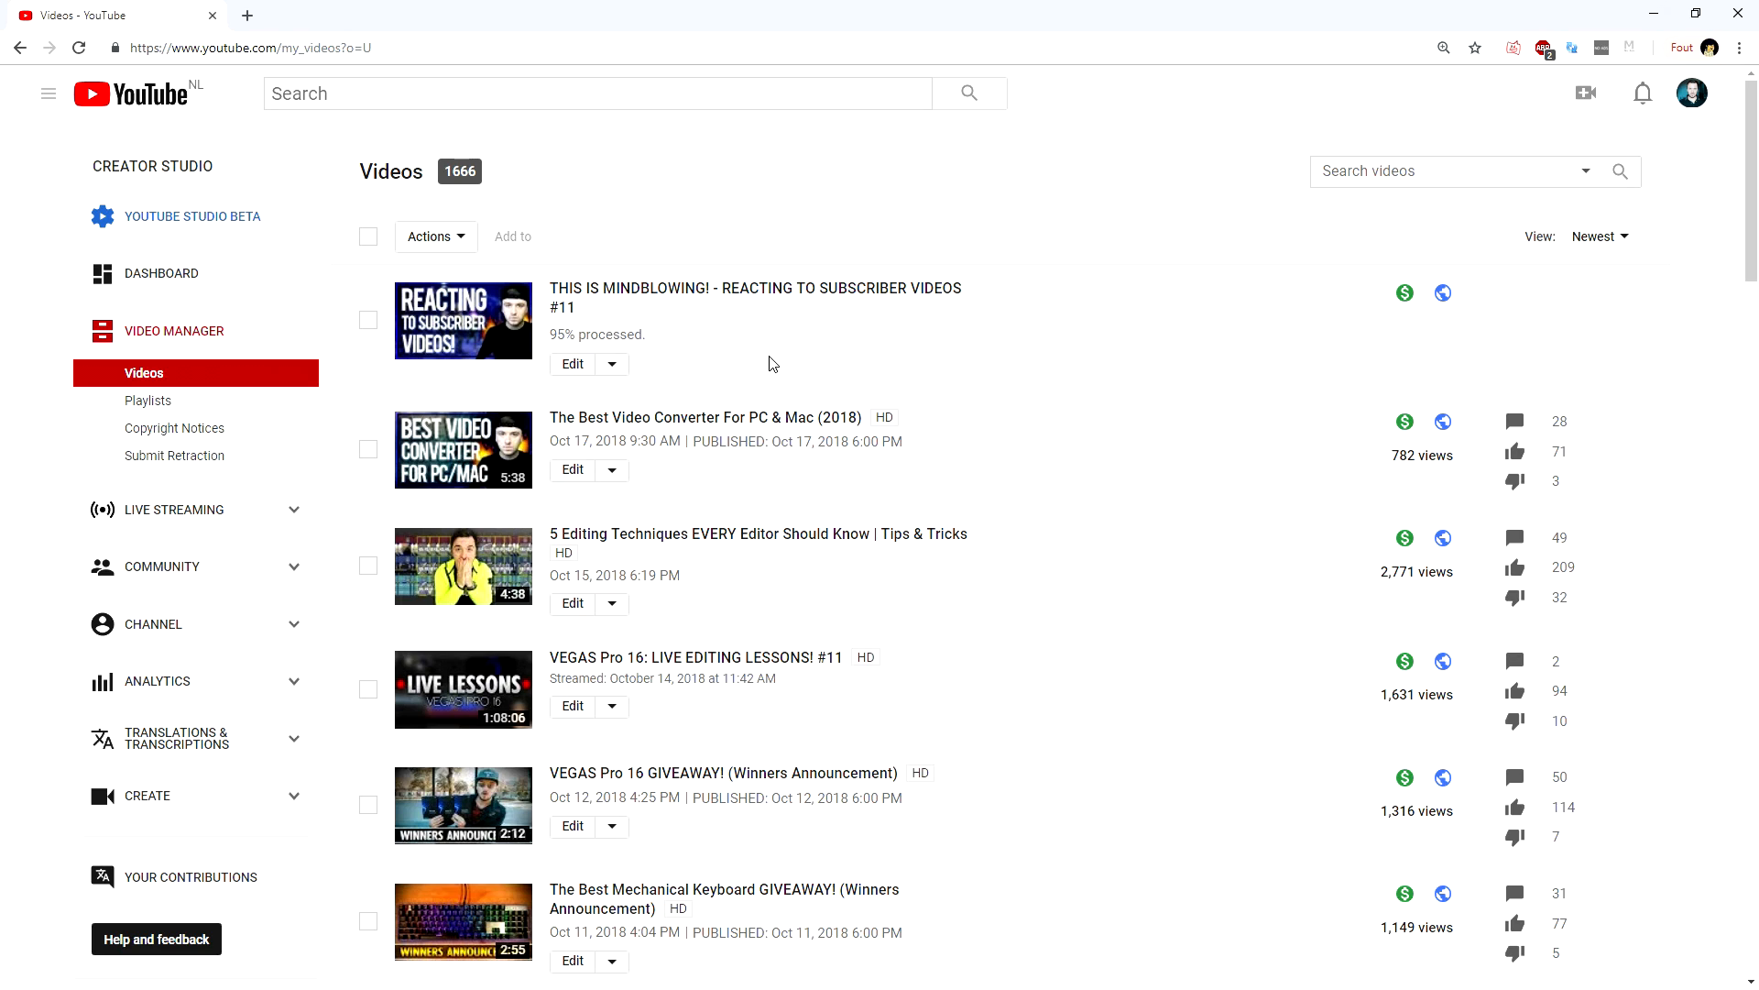
{"action": "mouse_move", "coordinate": [897, 374]}
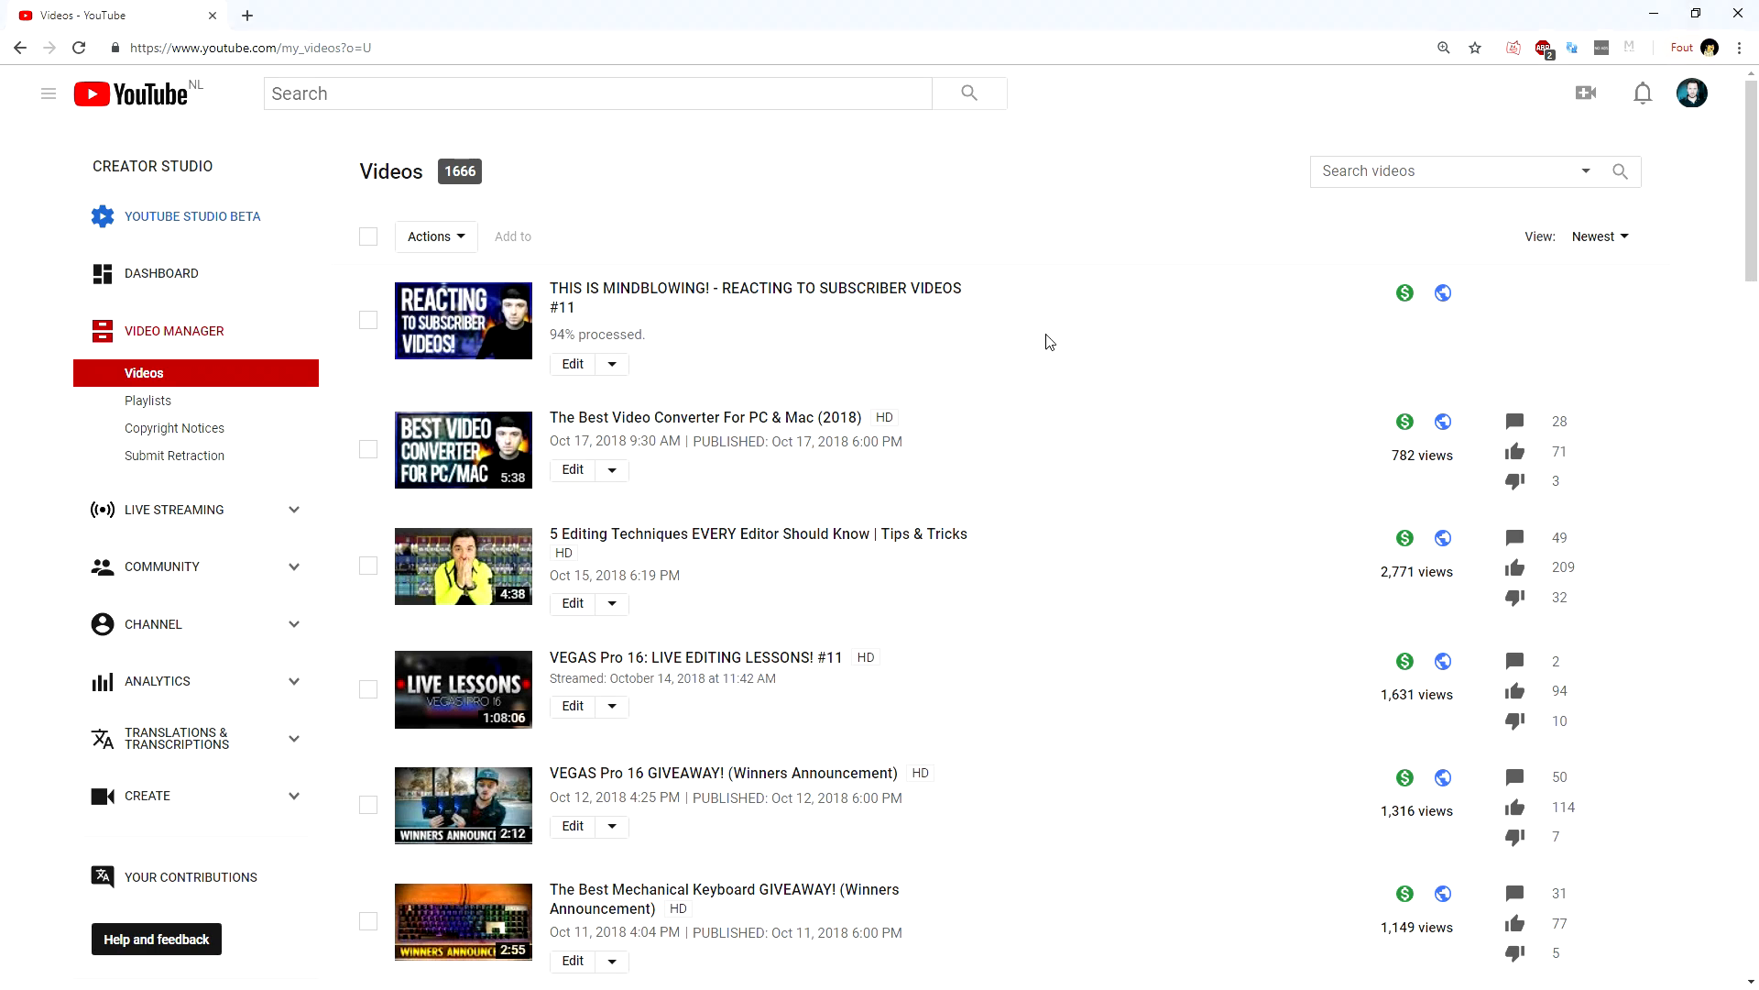
{"action": "mouse_move", "coordinate": [1030, 357]}
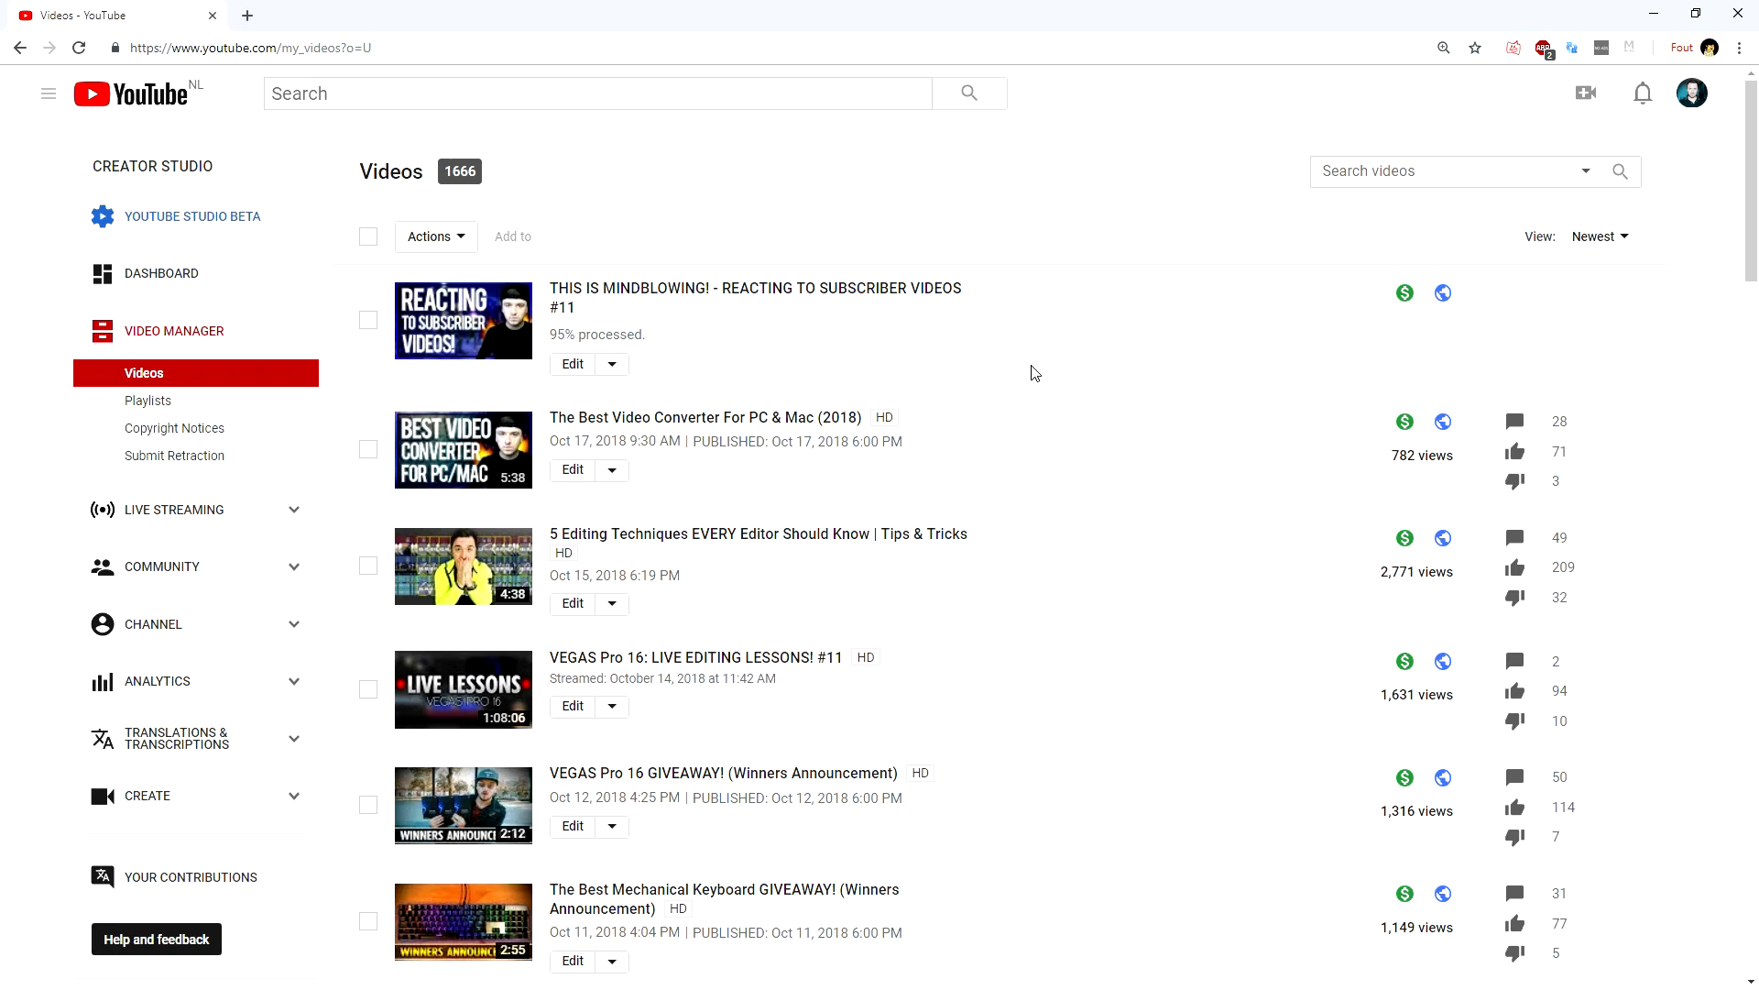
{"action": "mouse_move", "coordinate": [931, 378]}
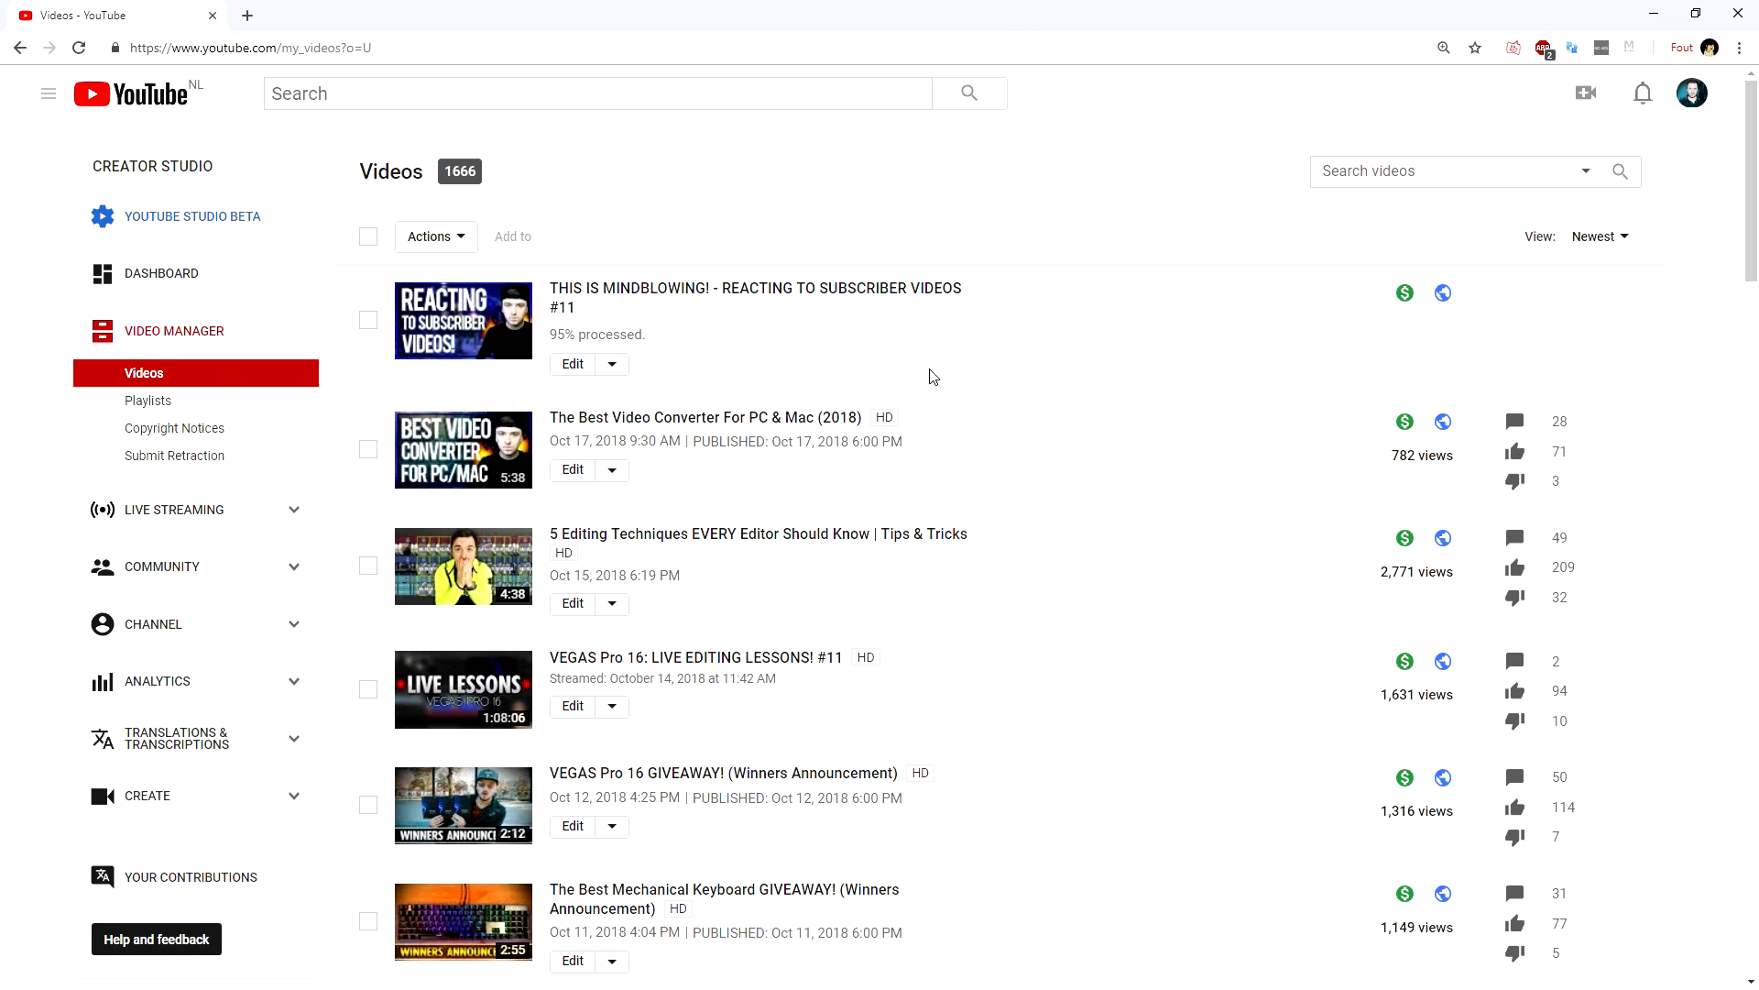
{"action": "mouse_move", "coordinate": [911, 381]}
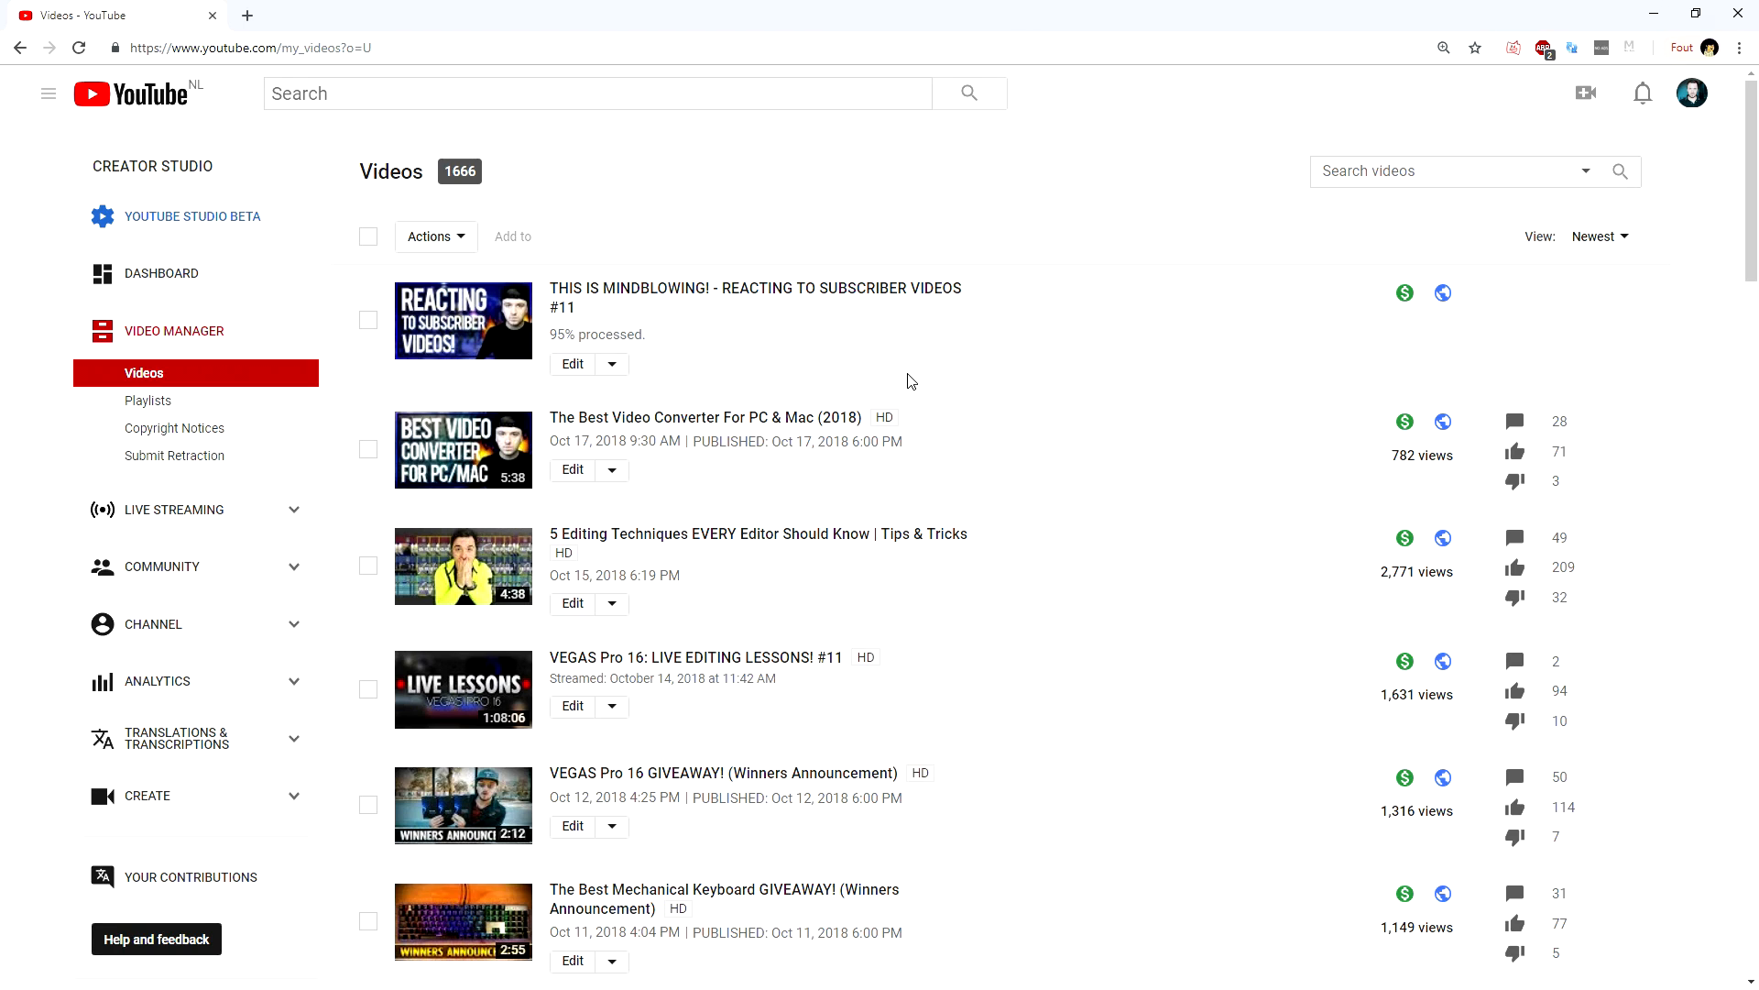
{"action": "mouse_move", "coordinate": [631, 323]}
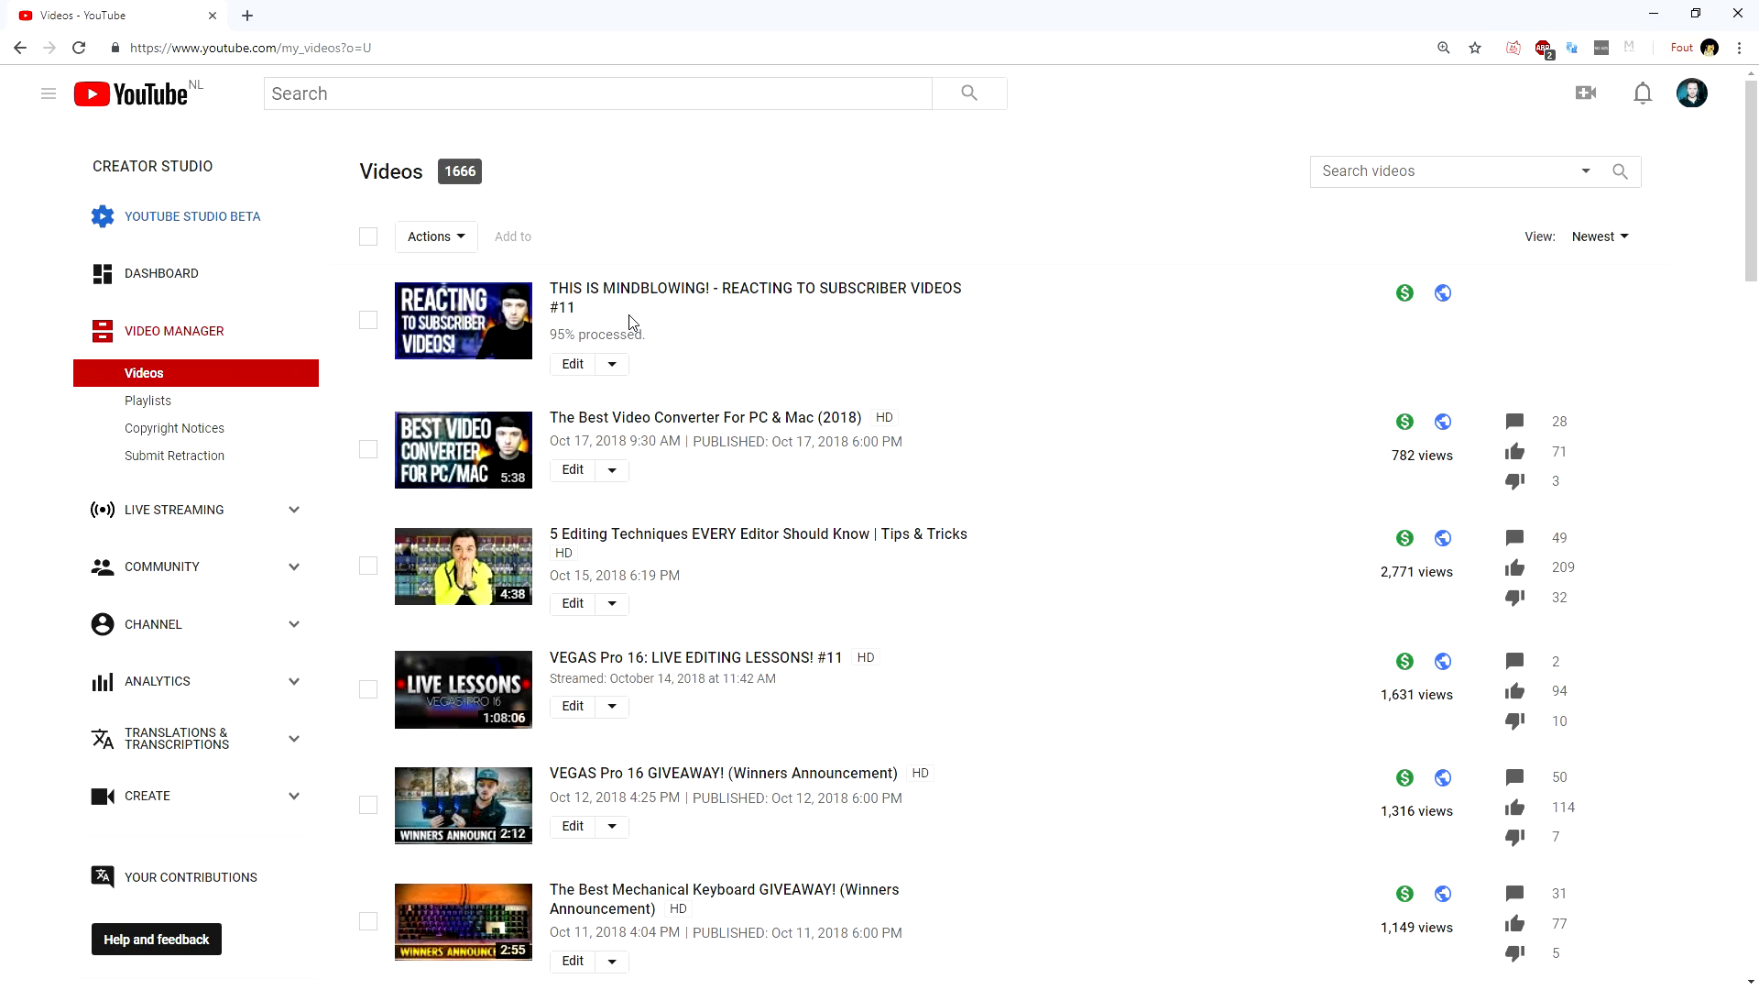
{"action": "mouse_move", "coordinate": [801, 341]}
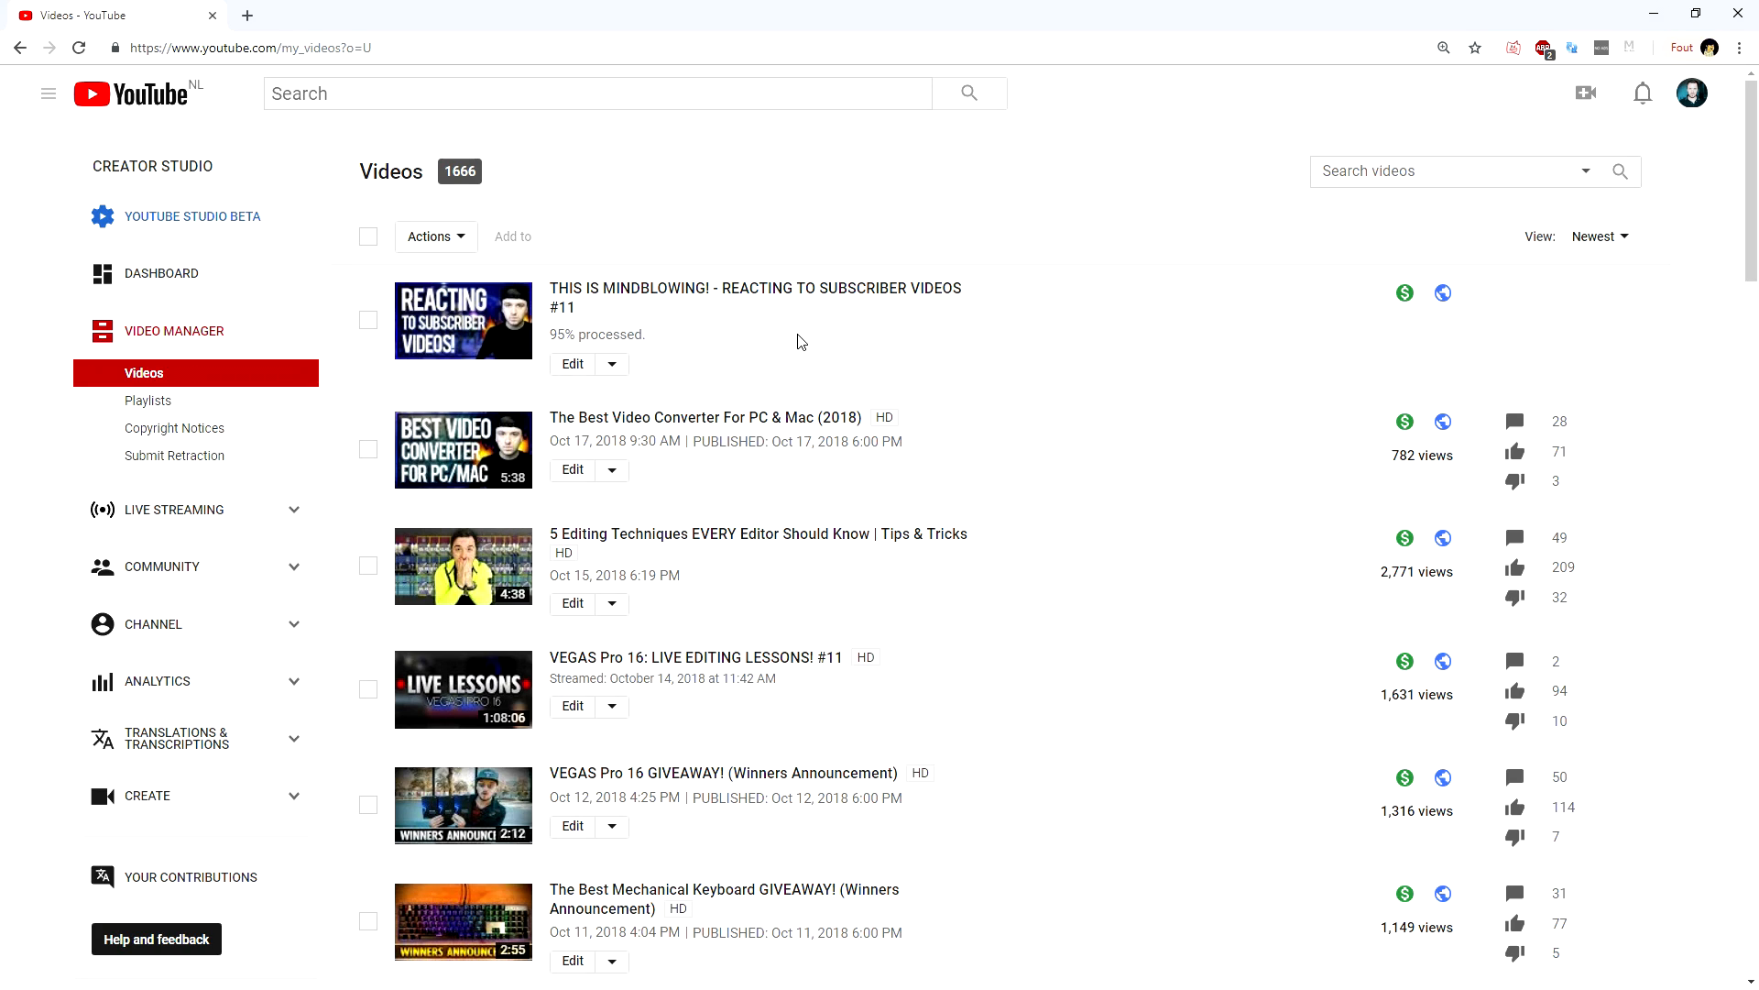
{"action": "mouse_move", "coordinate": [772, 341]}
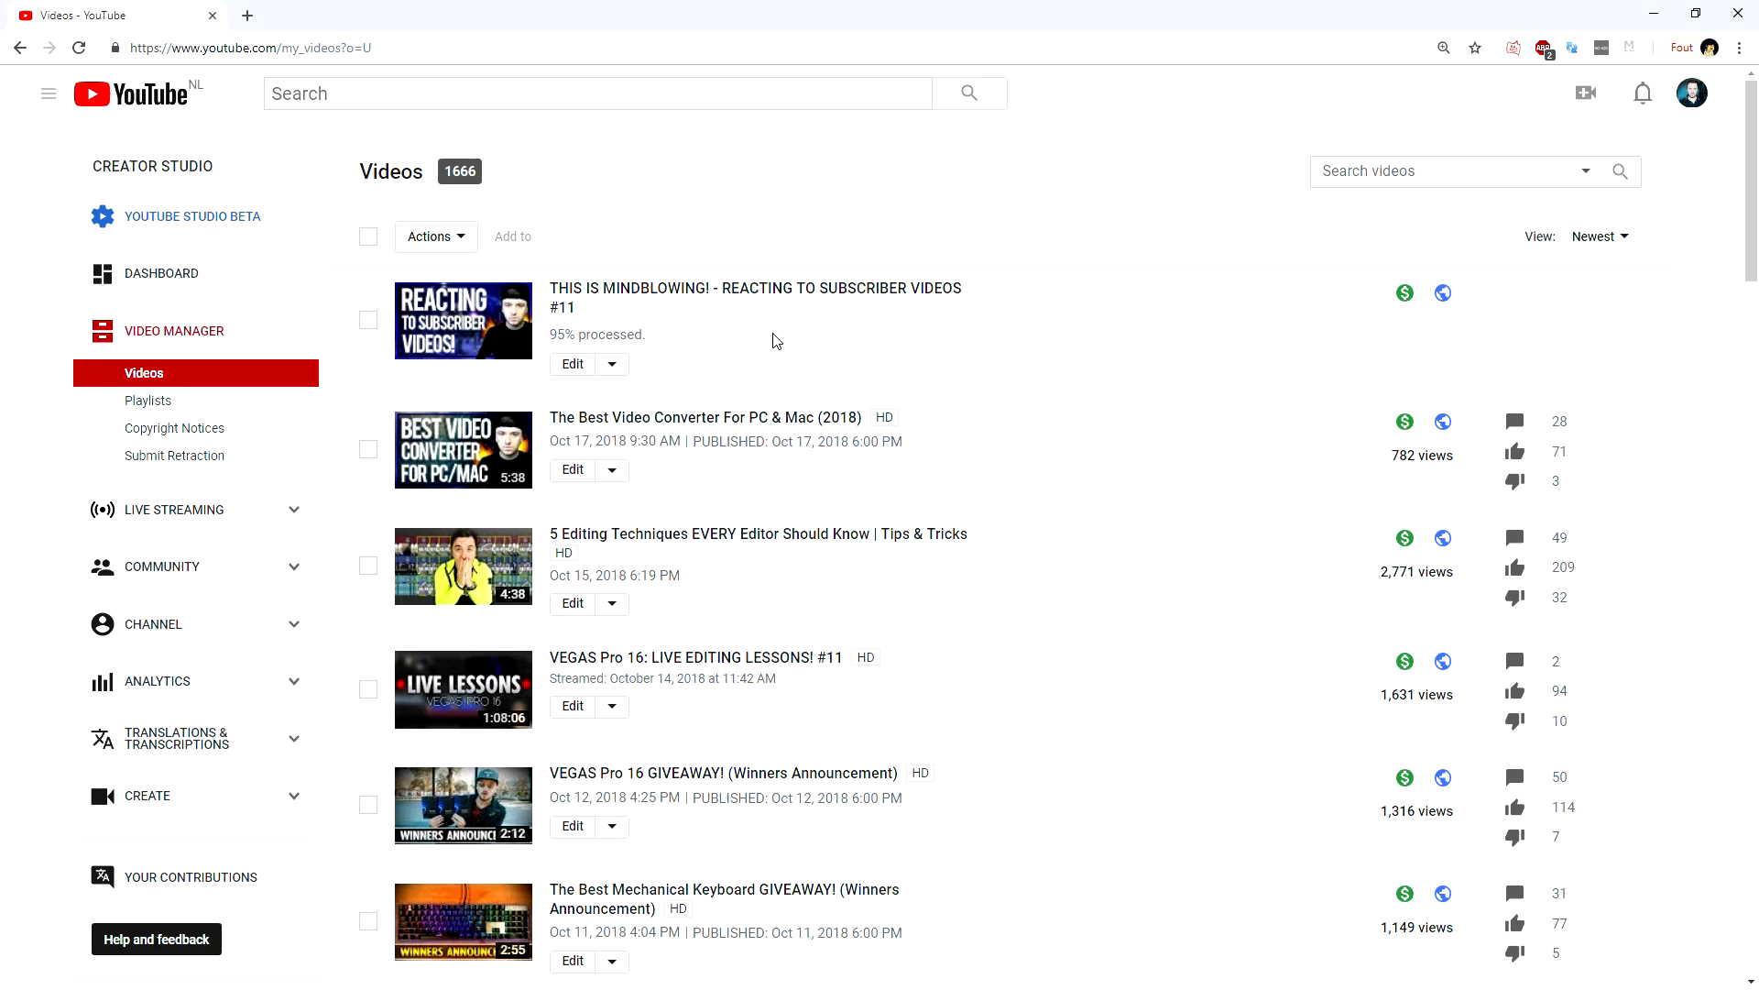
{"action": "mouse_move", "coordinate": [768, 352]}
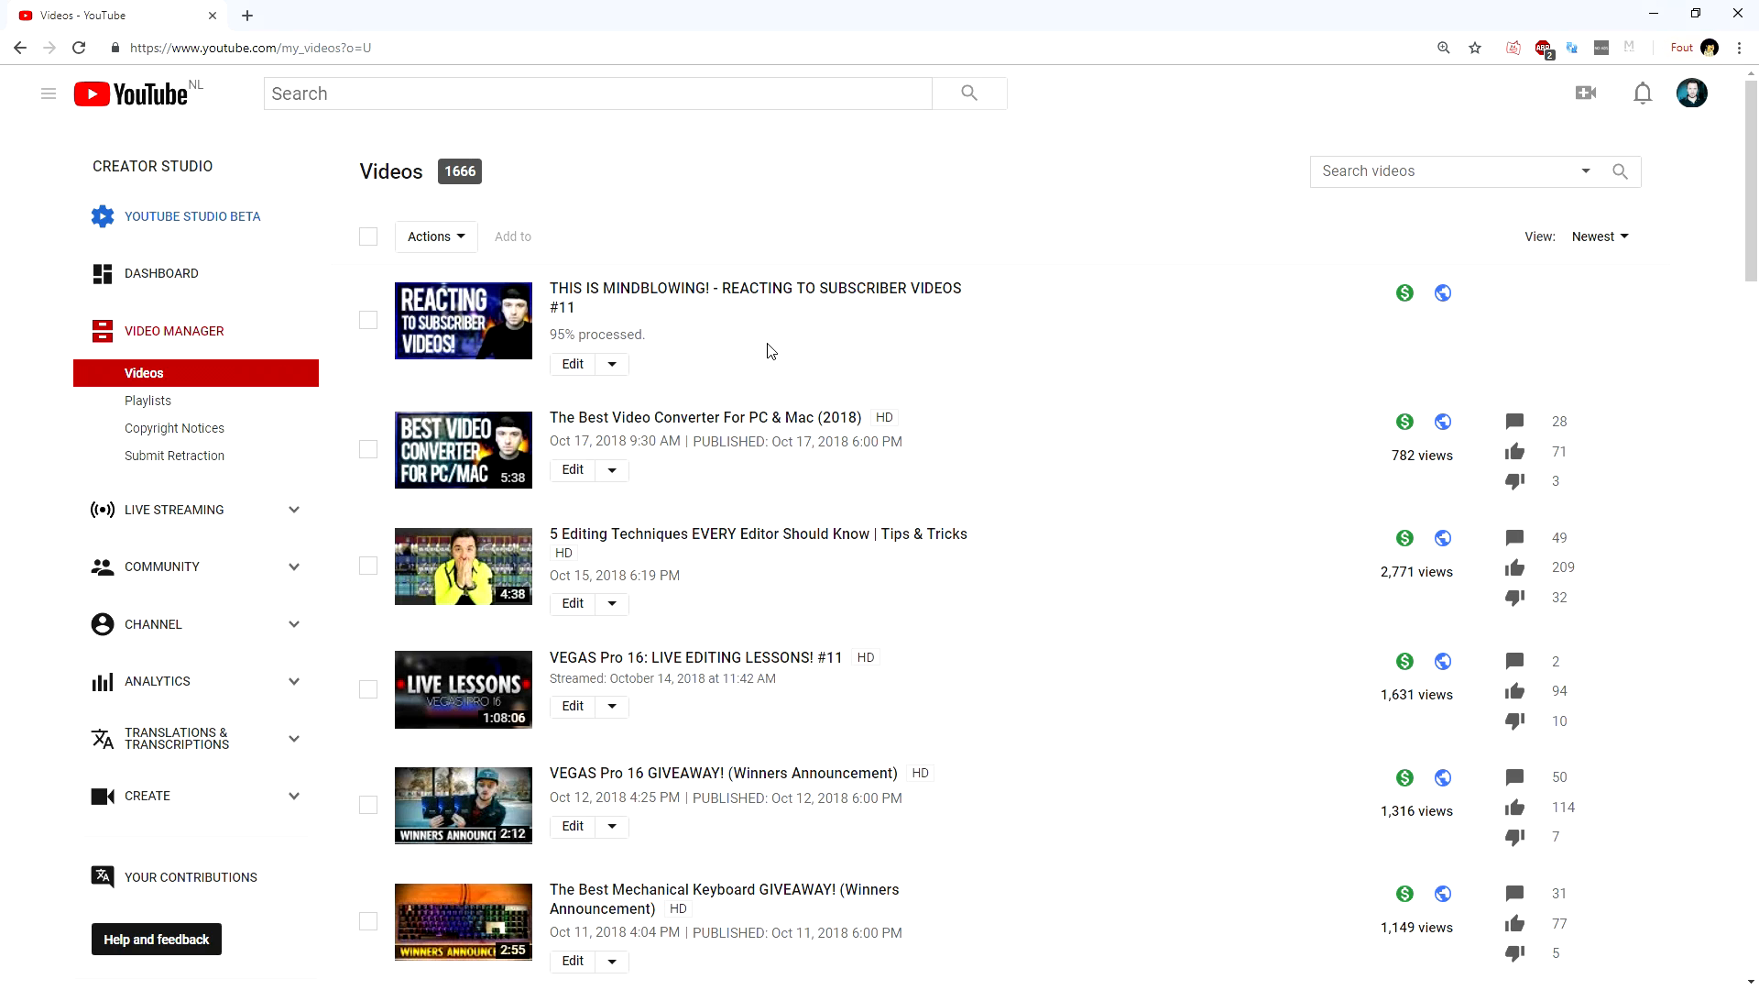
{"action": "mouse_move", "coordinate": [874, 416]}
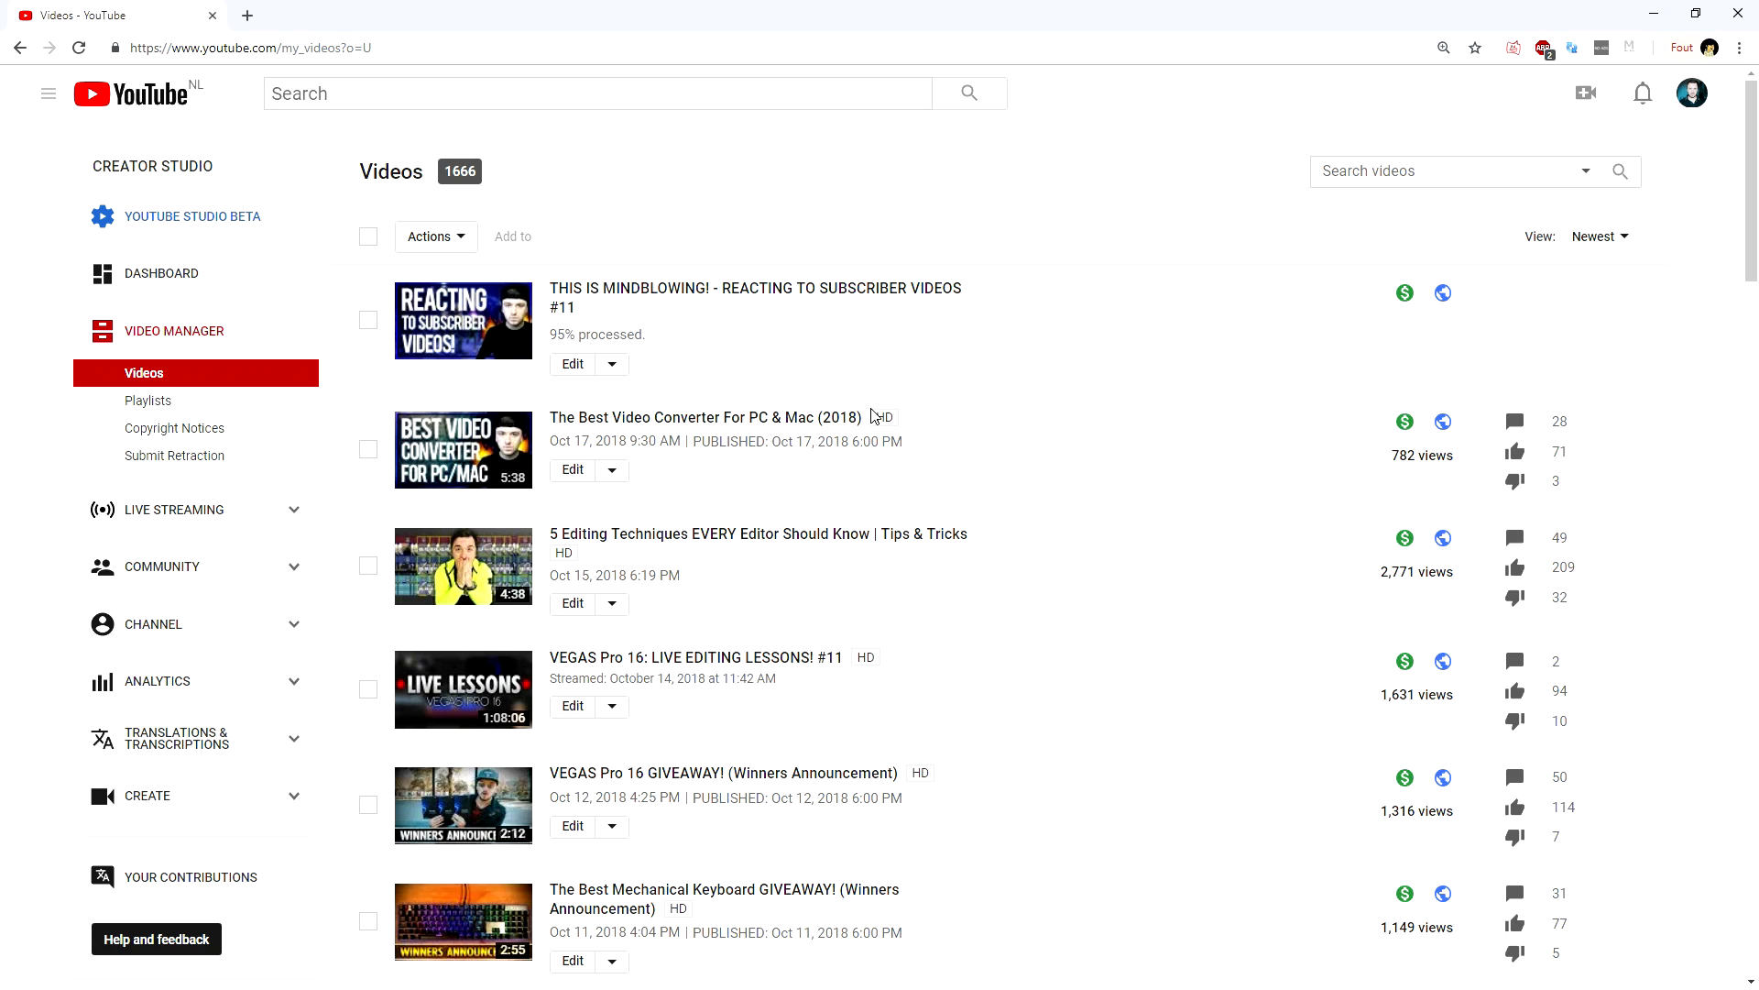
{"action": "mouse_move", "coordinate": [896, 372]}
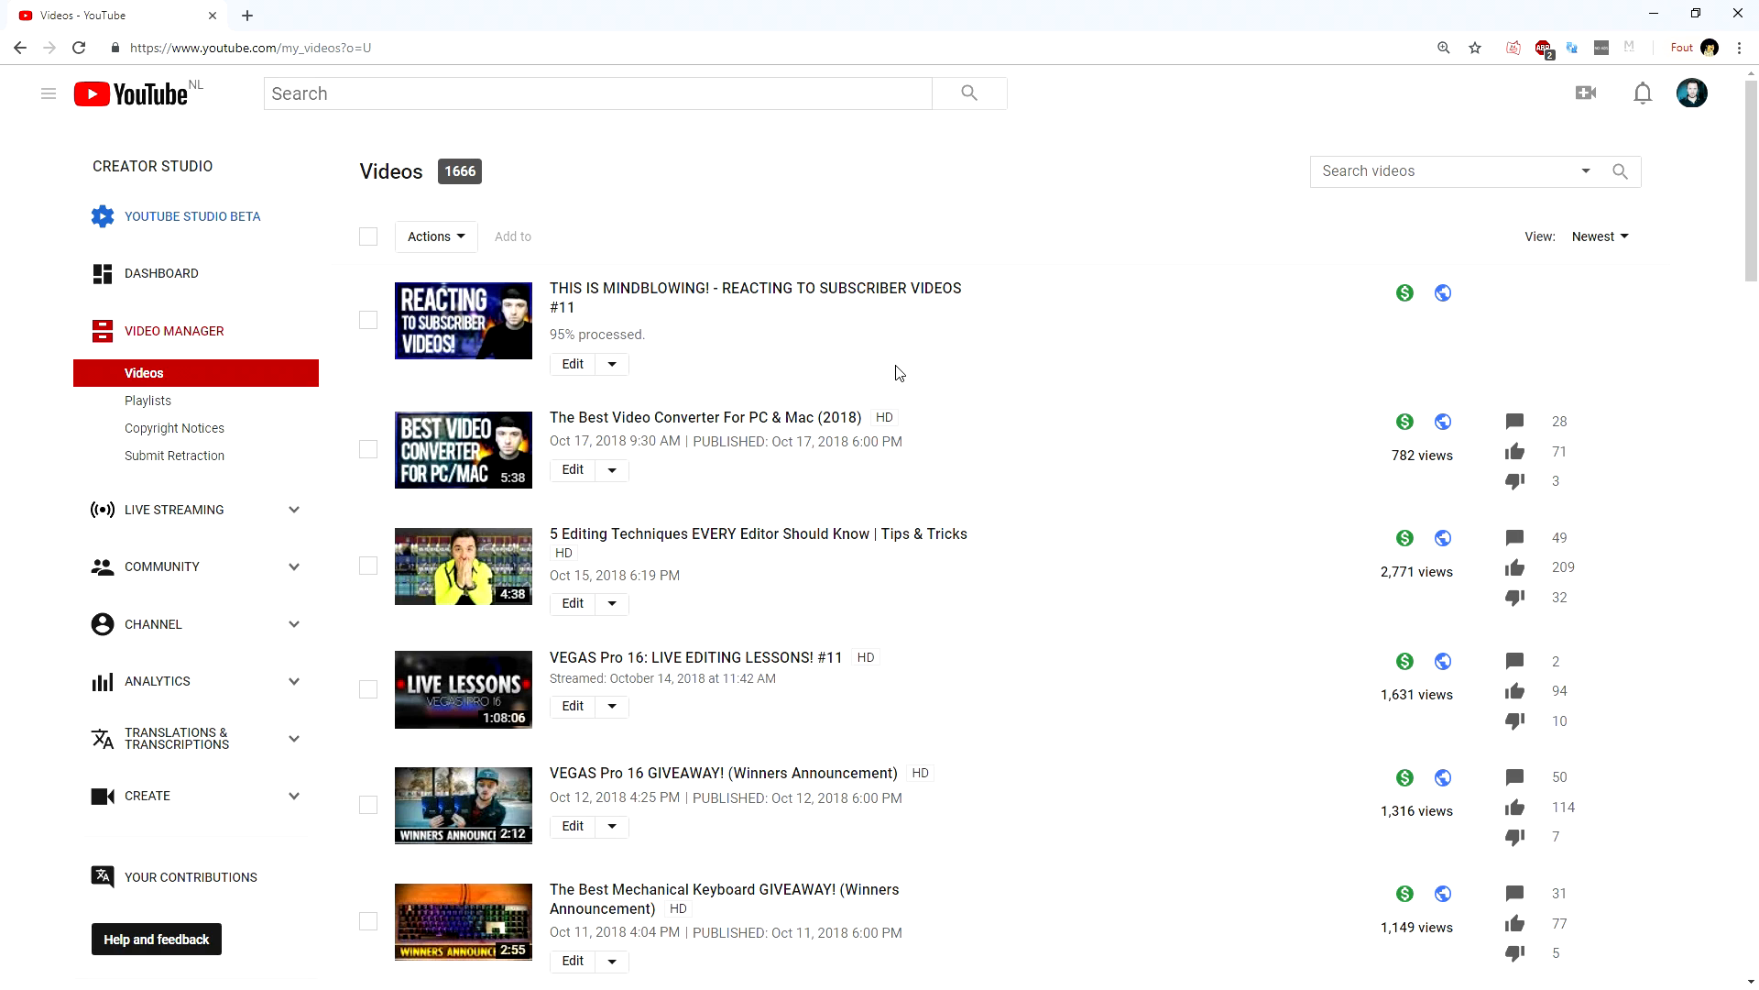
{"action": "mouse_move", "coordinate": [898, 383]}
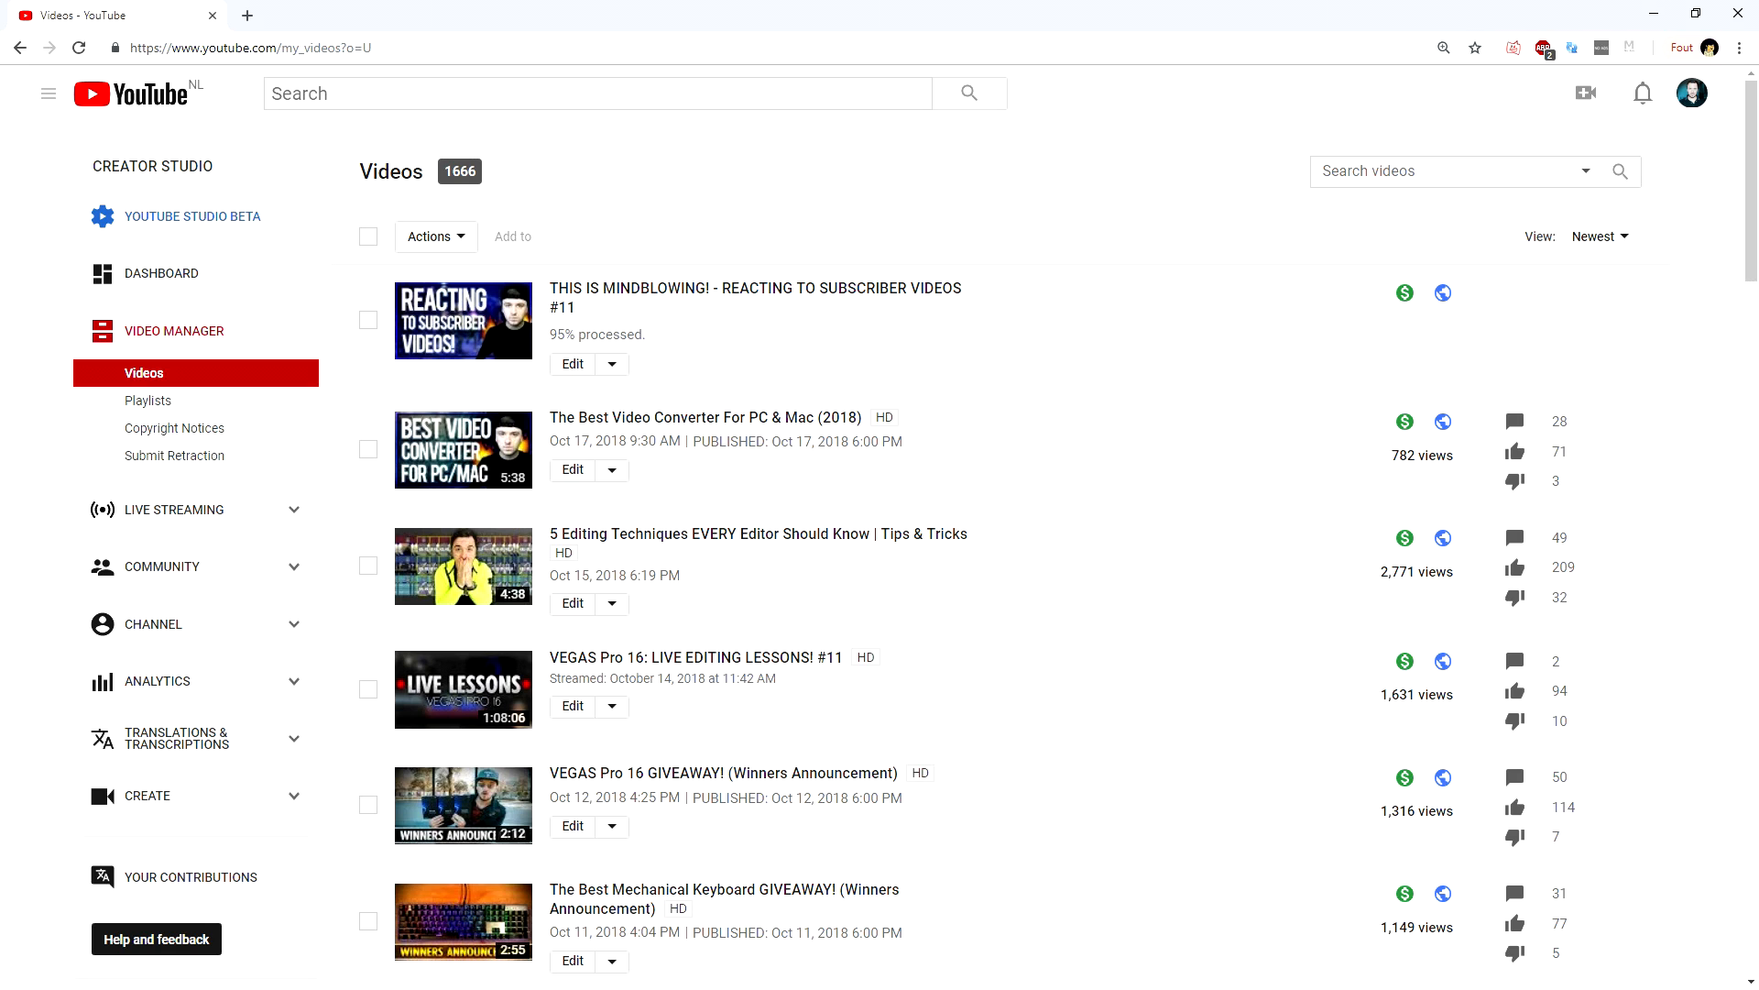
View the 'Reacting to Subscriber Videos #11' premiere watch page with its countdown.
{"action": "left_click", "coordinate": [464, 321]}
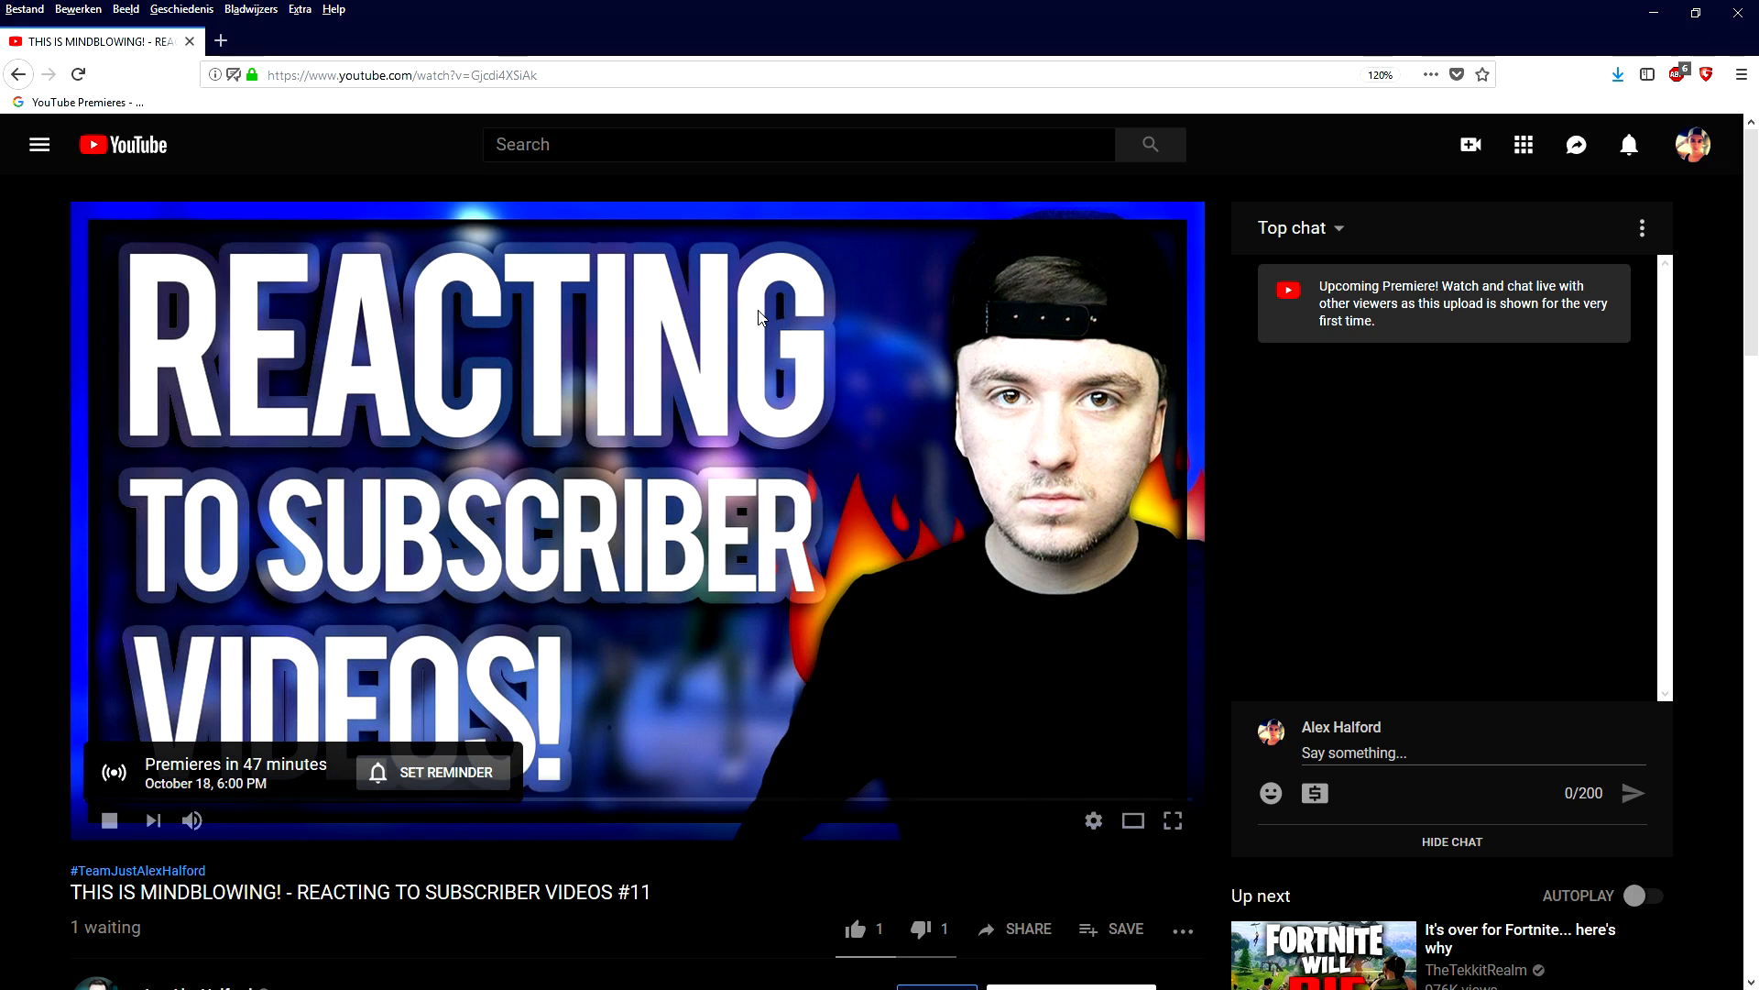
{"action": "mouse_move", "coordinate": [38, 145]}
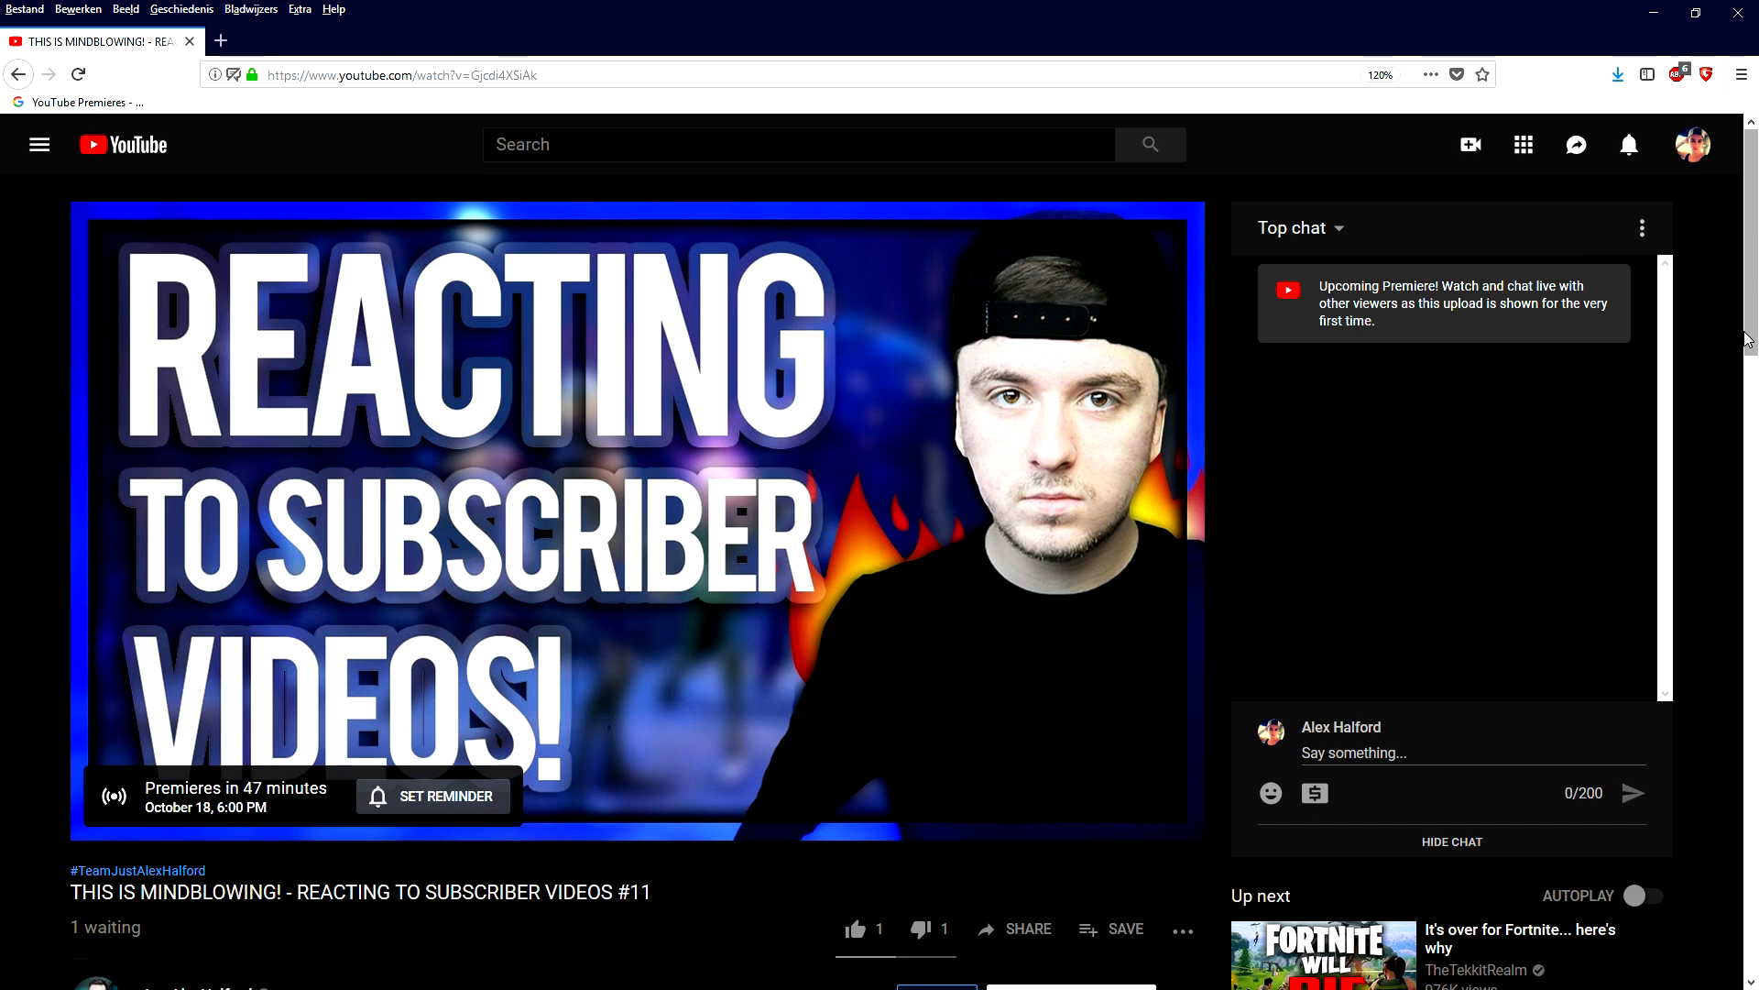
{"action": "mouse_move", "coordinate": [471, 264]}
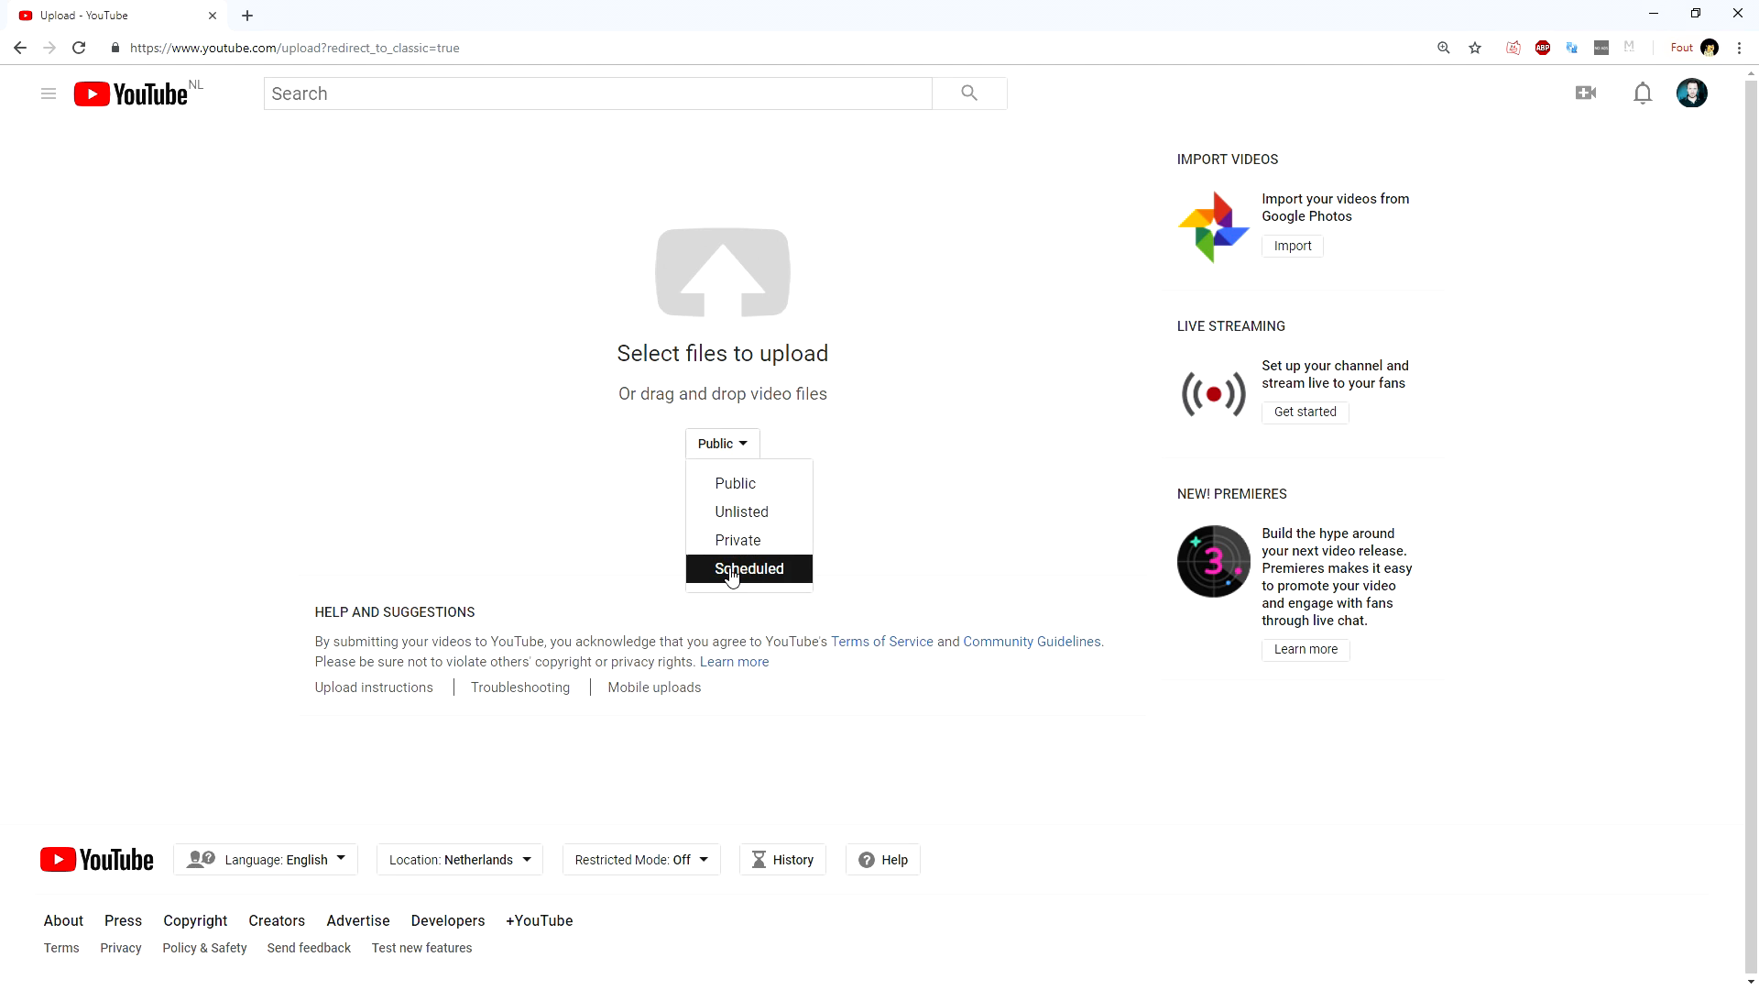
Set the new upload's visibility to Scheduled.
{"action": "left_click", "coordinate": [747, 568]}
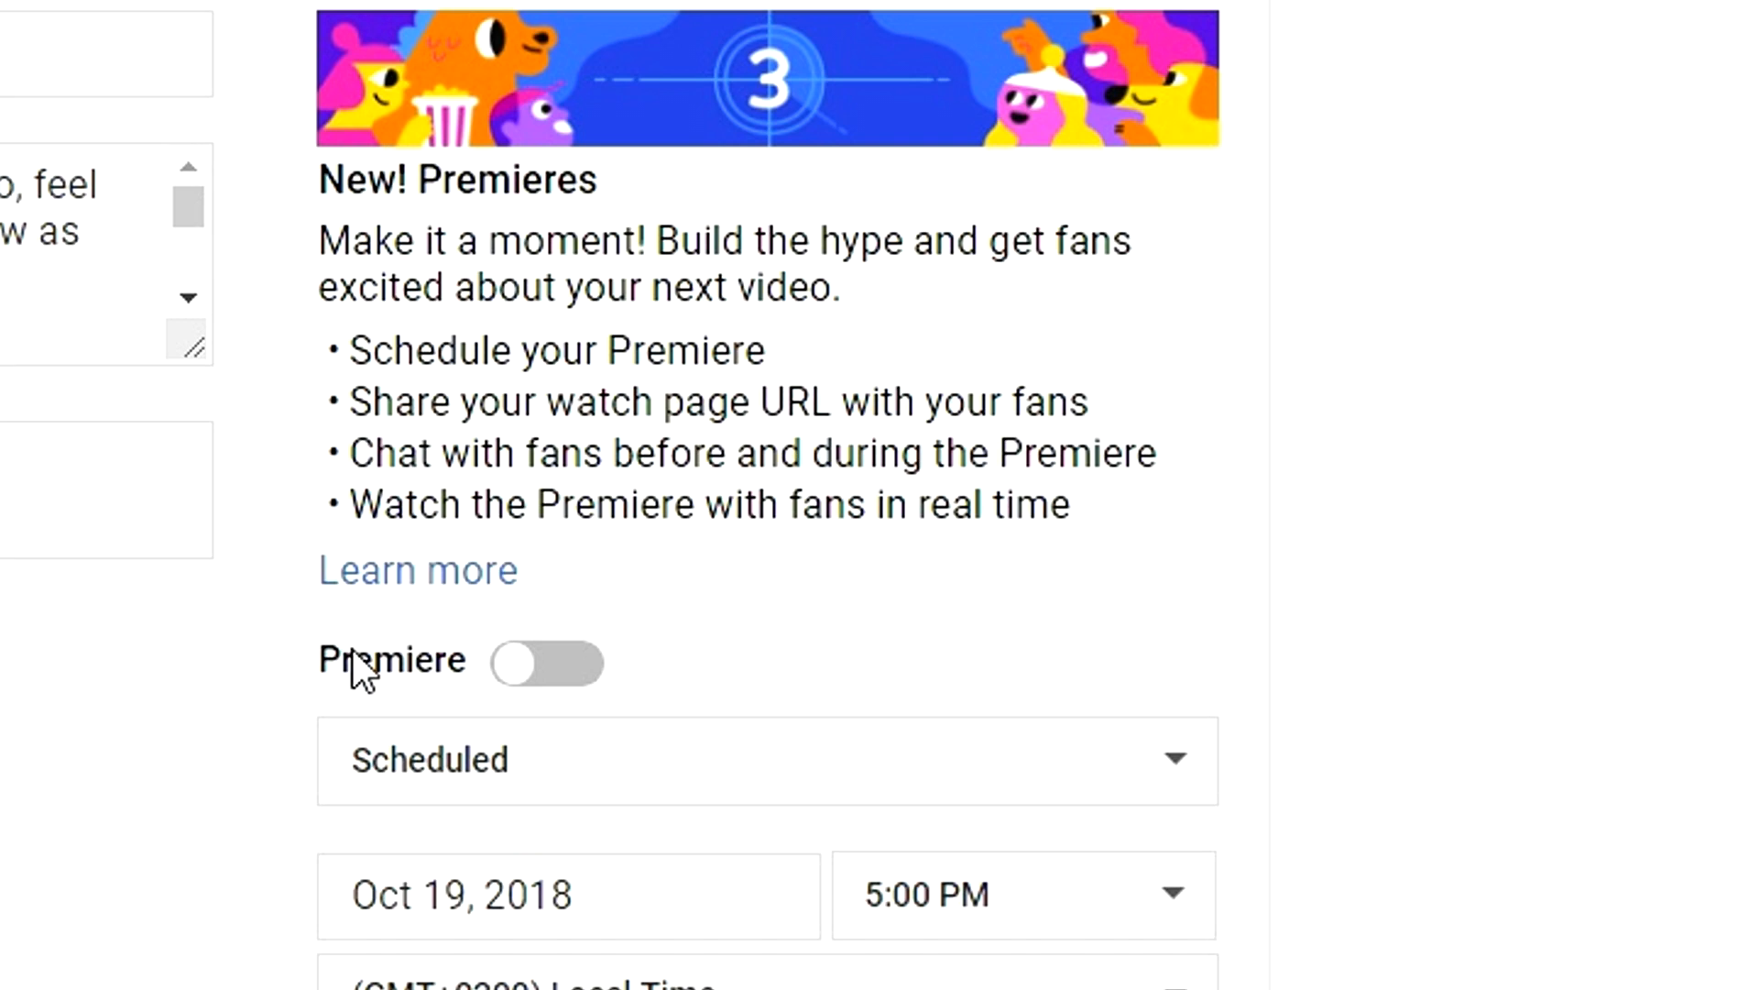
Switch Premiere on and schedule it for Oct 21, 2018 at 3:00 PM.
{"action": "scroll", "scroll_direction": "down", "scroll_amount": 3}
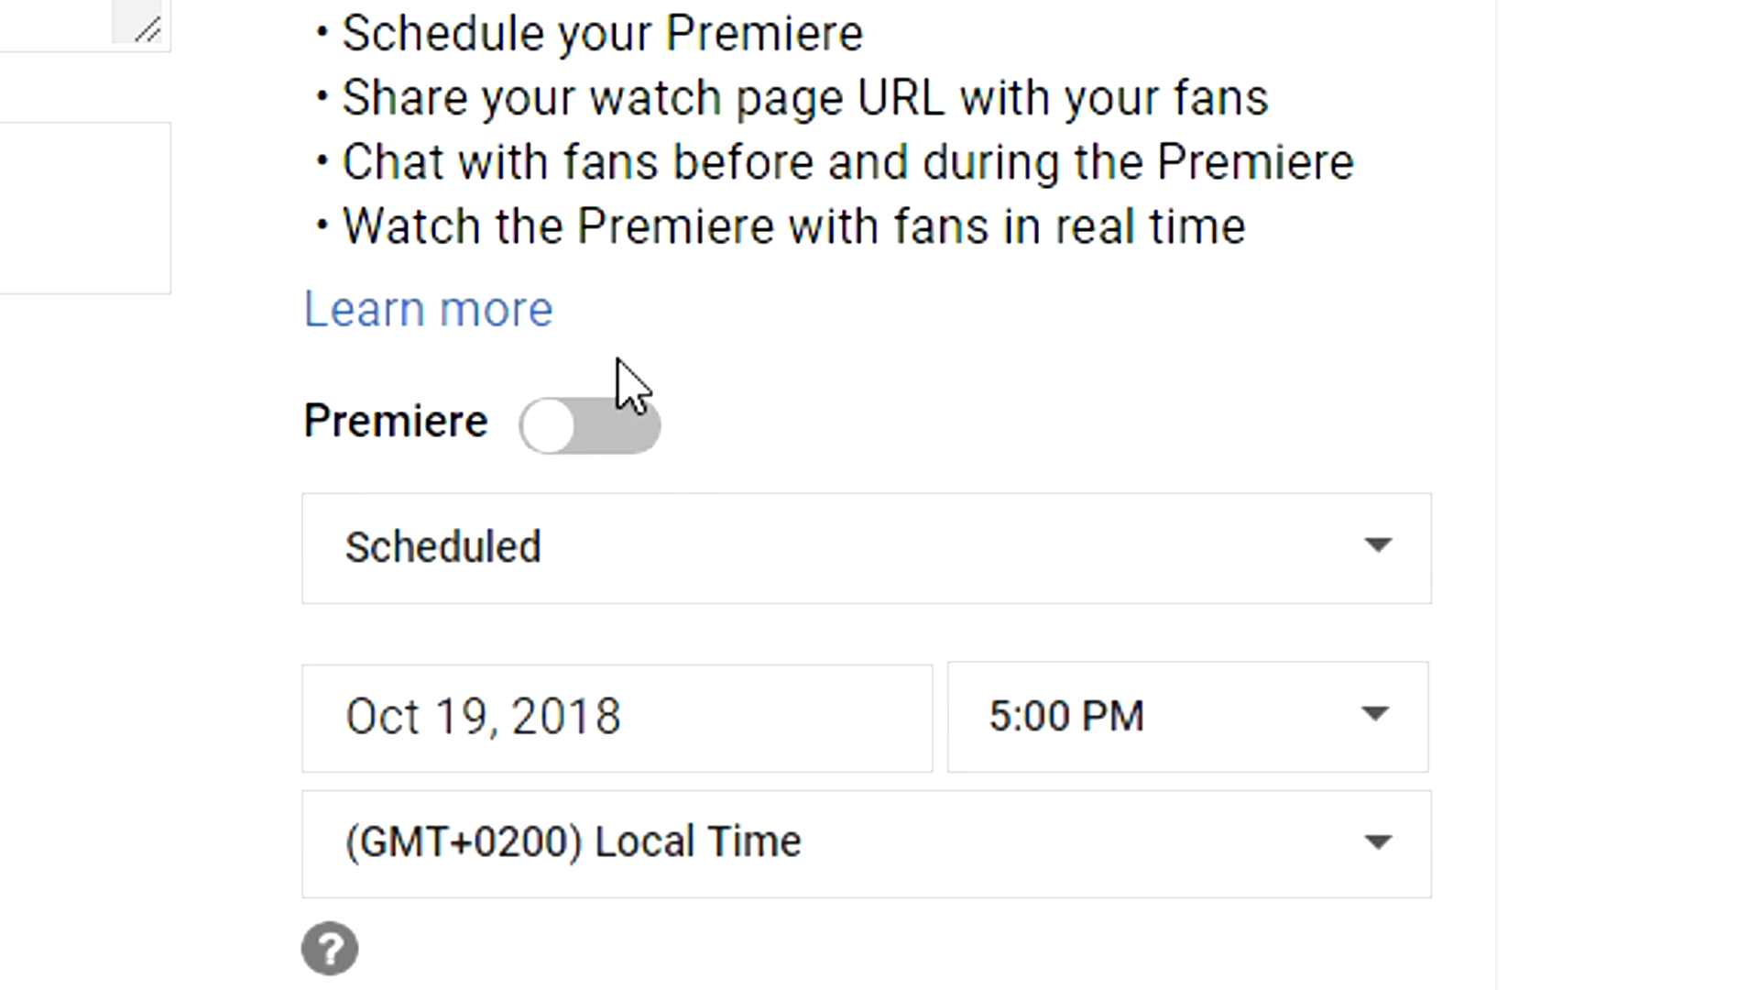
{"action": "mouse_move", "coordinate": [588, 456]}
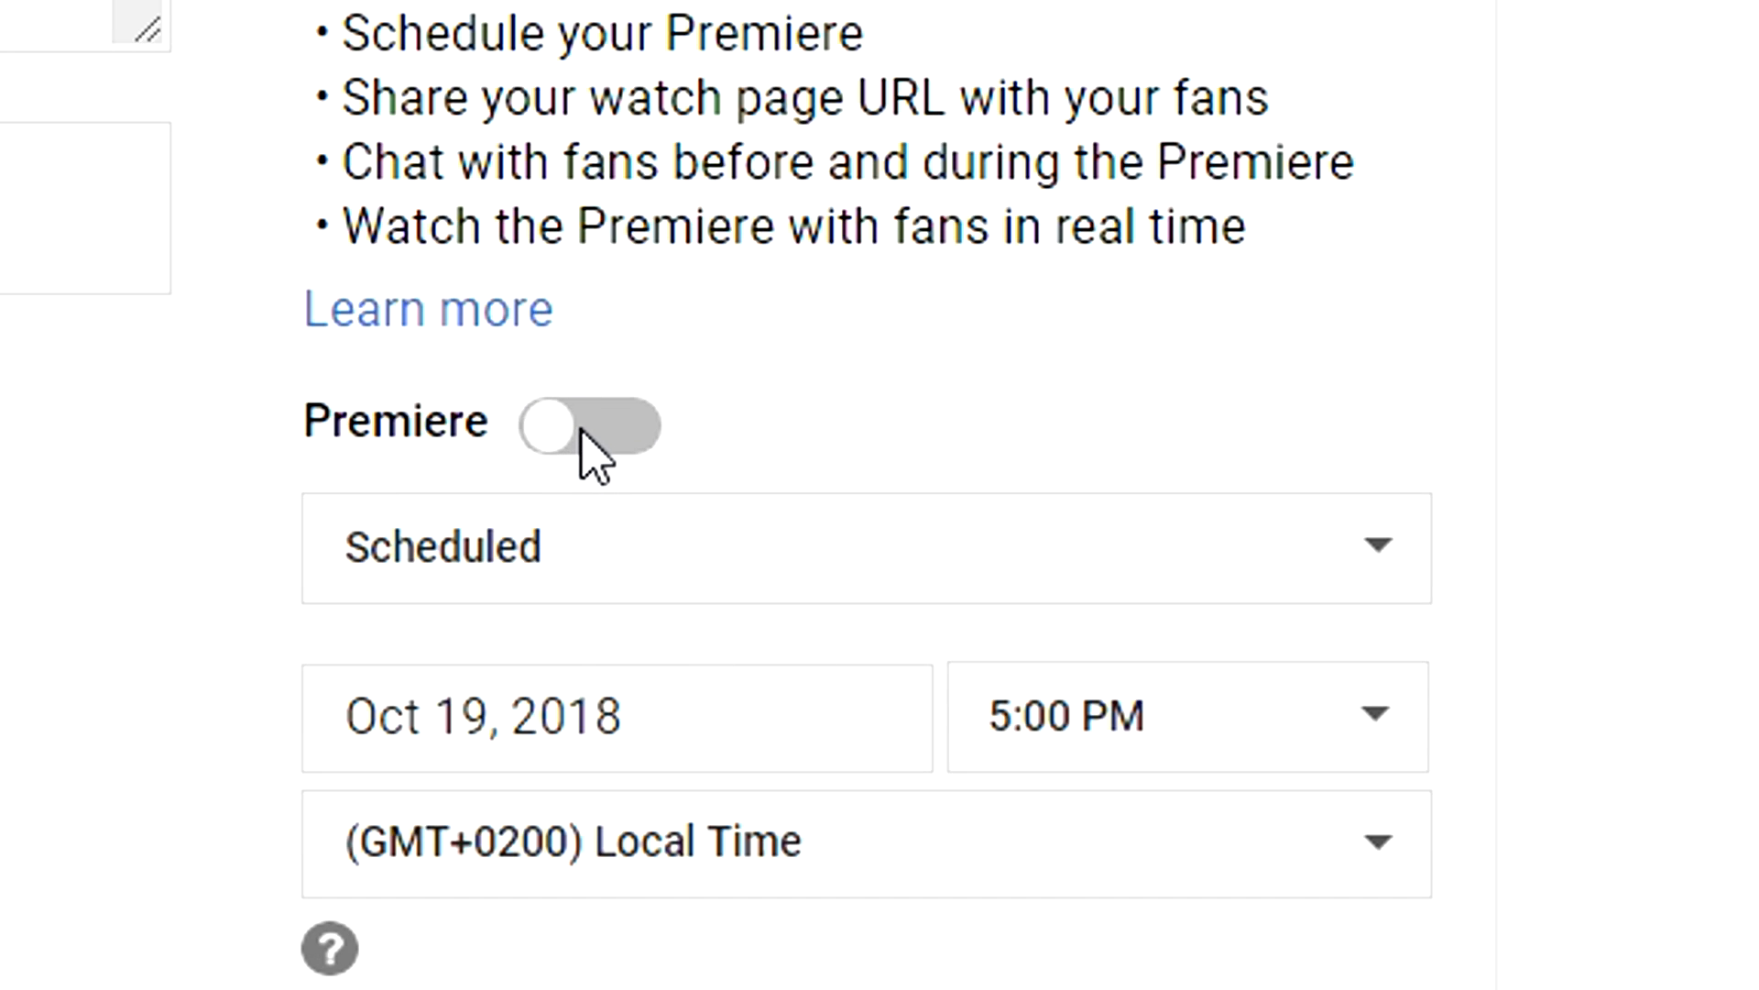
{"action": "left_click", "coordinate": [589, 423]}
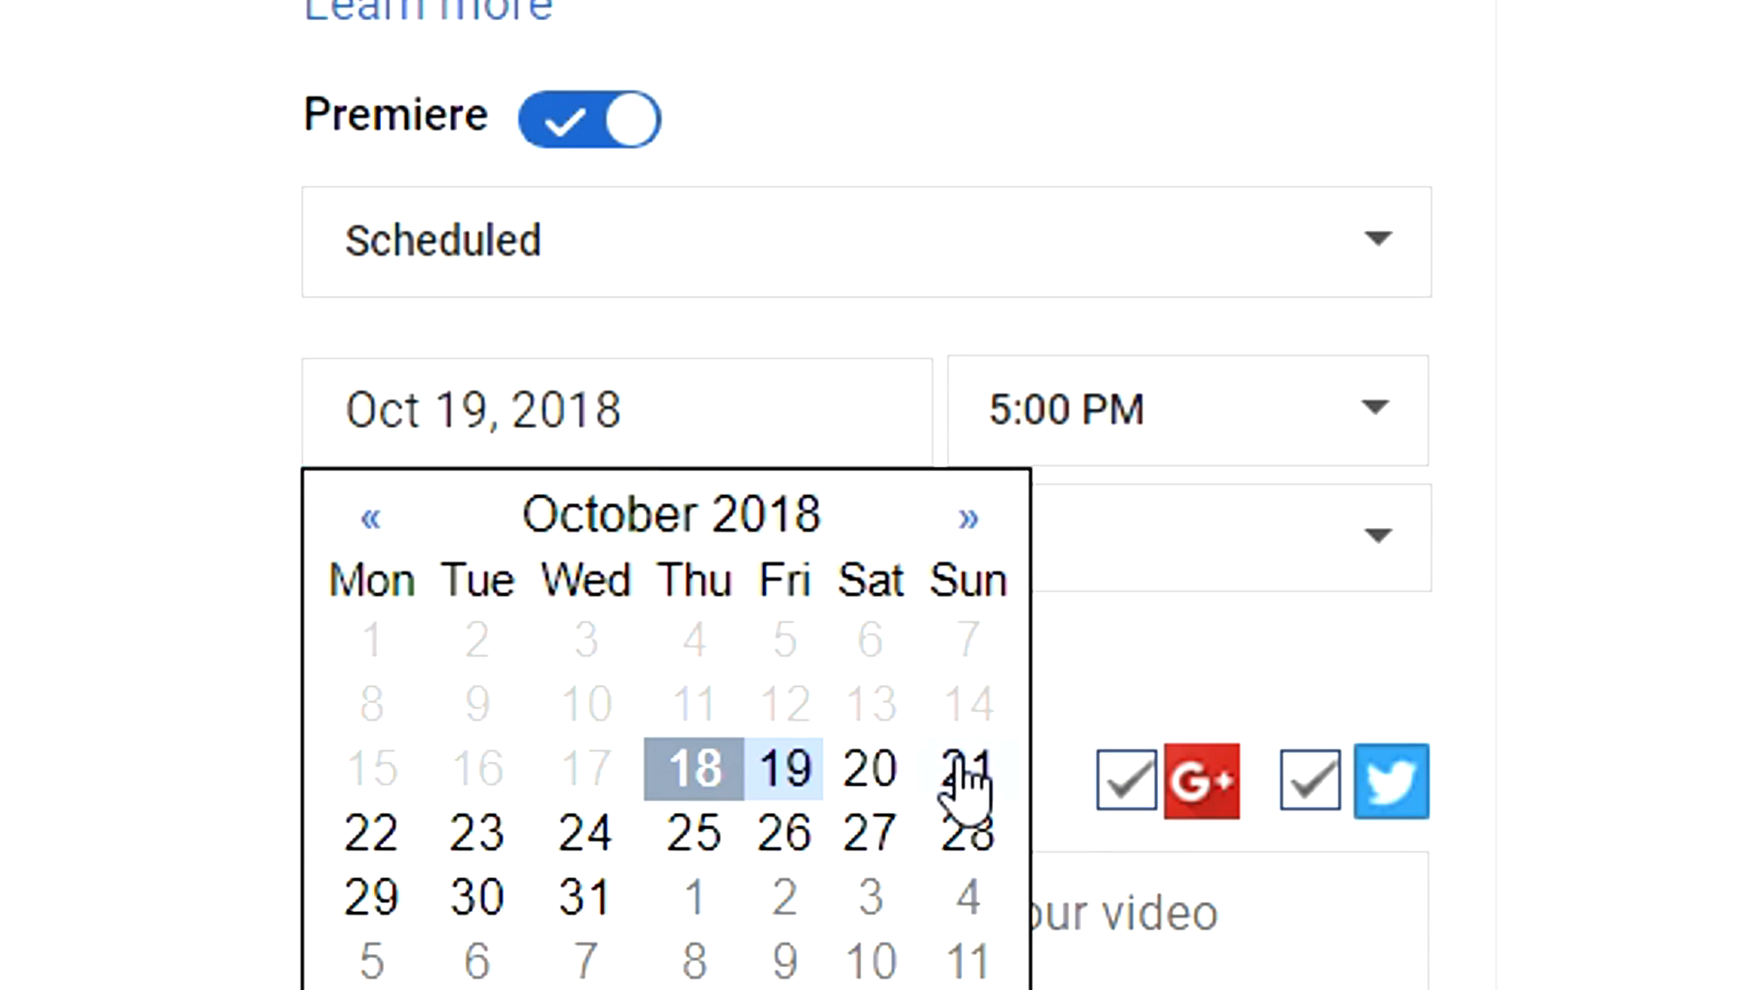
{"action": "left_click", "coordinate": [966, 770]}
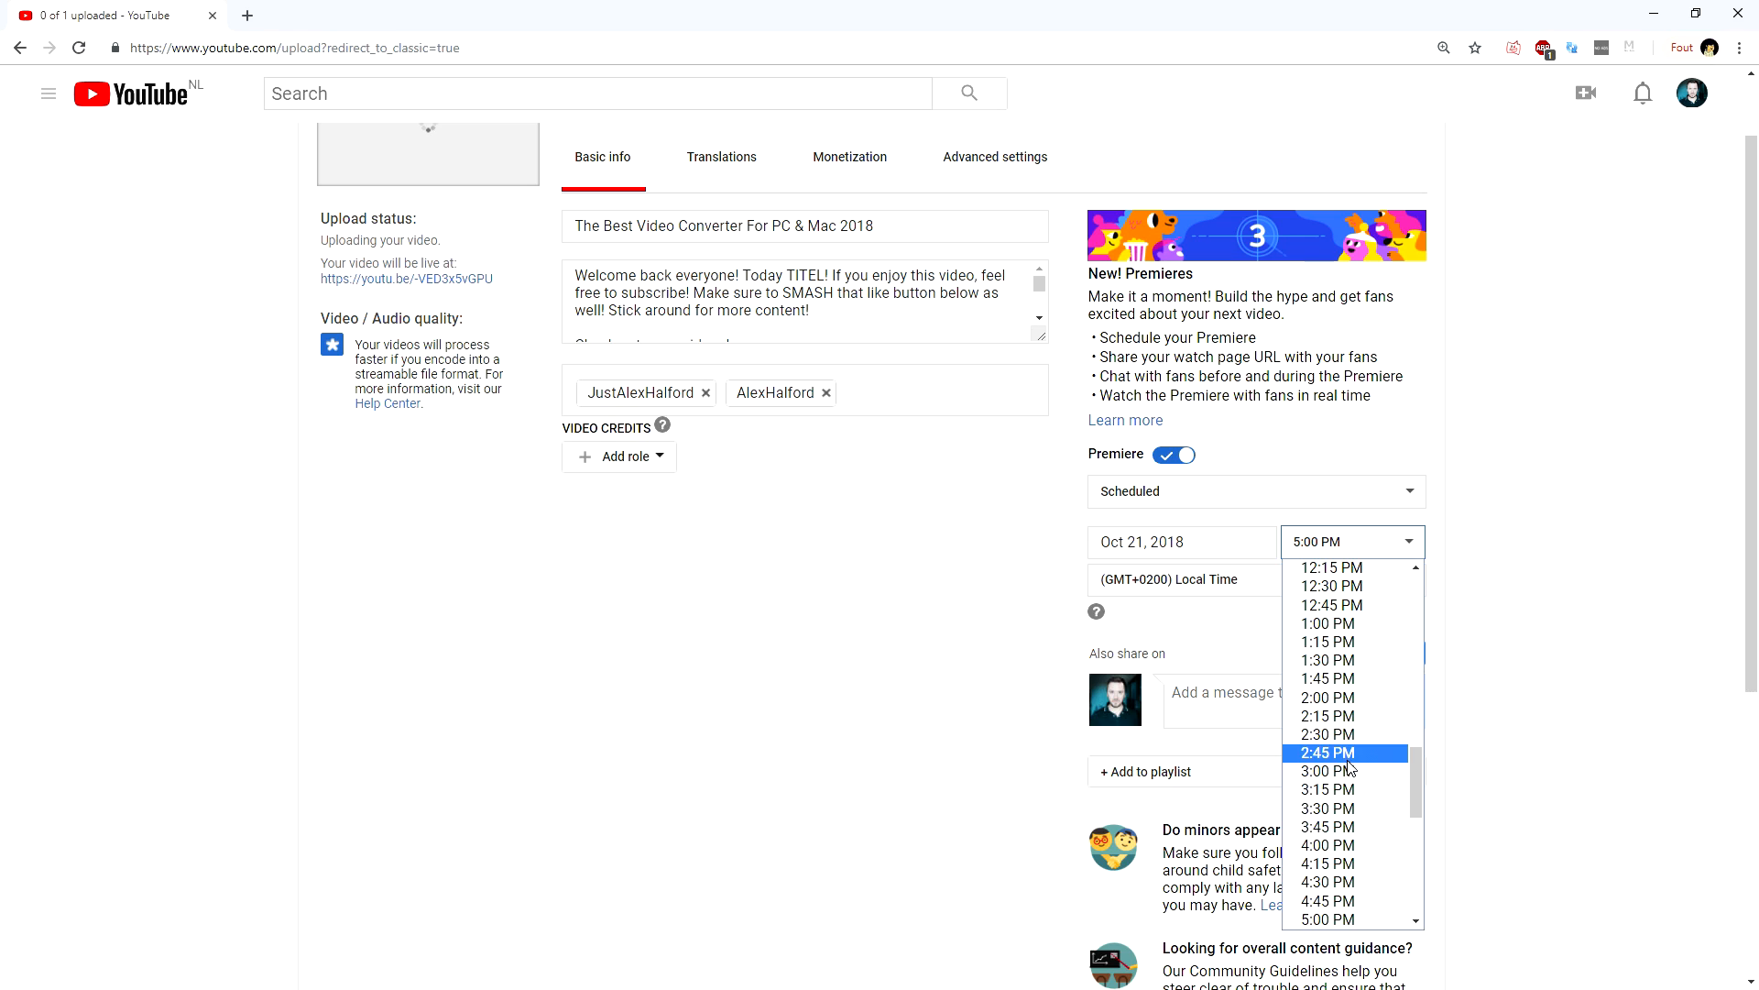
{"action": "left_click", "coordinate": [1326, 771]}
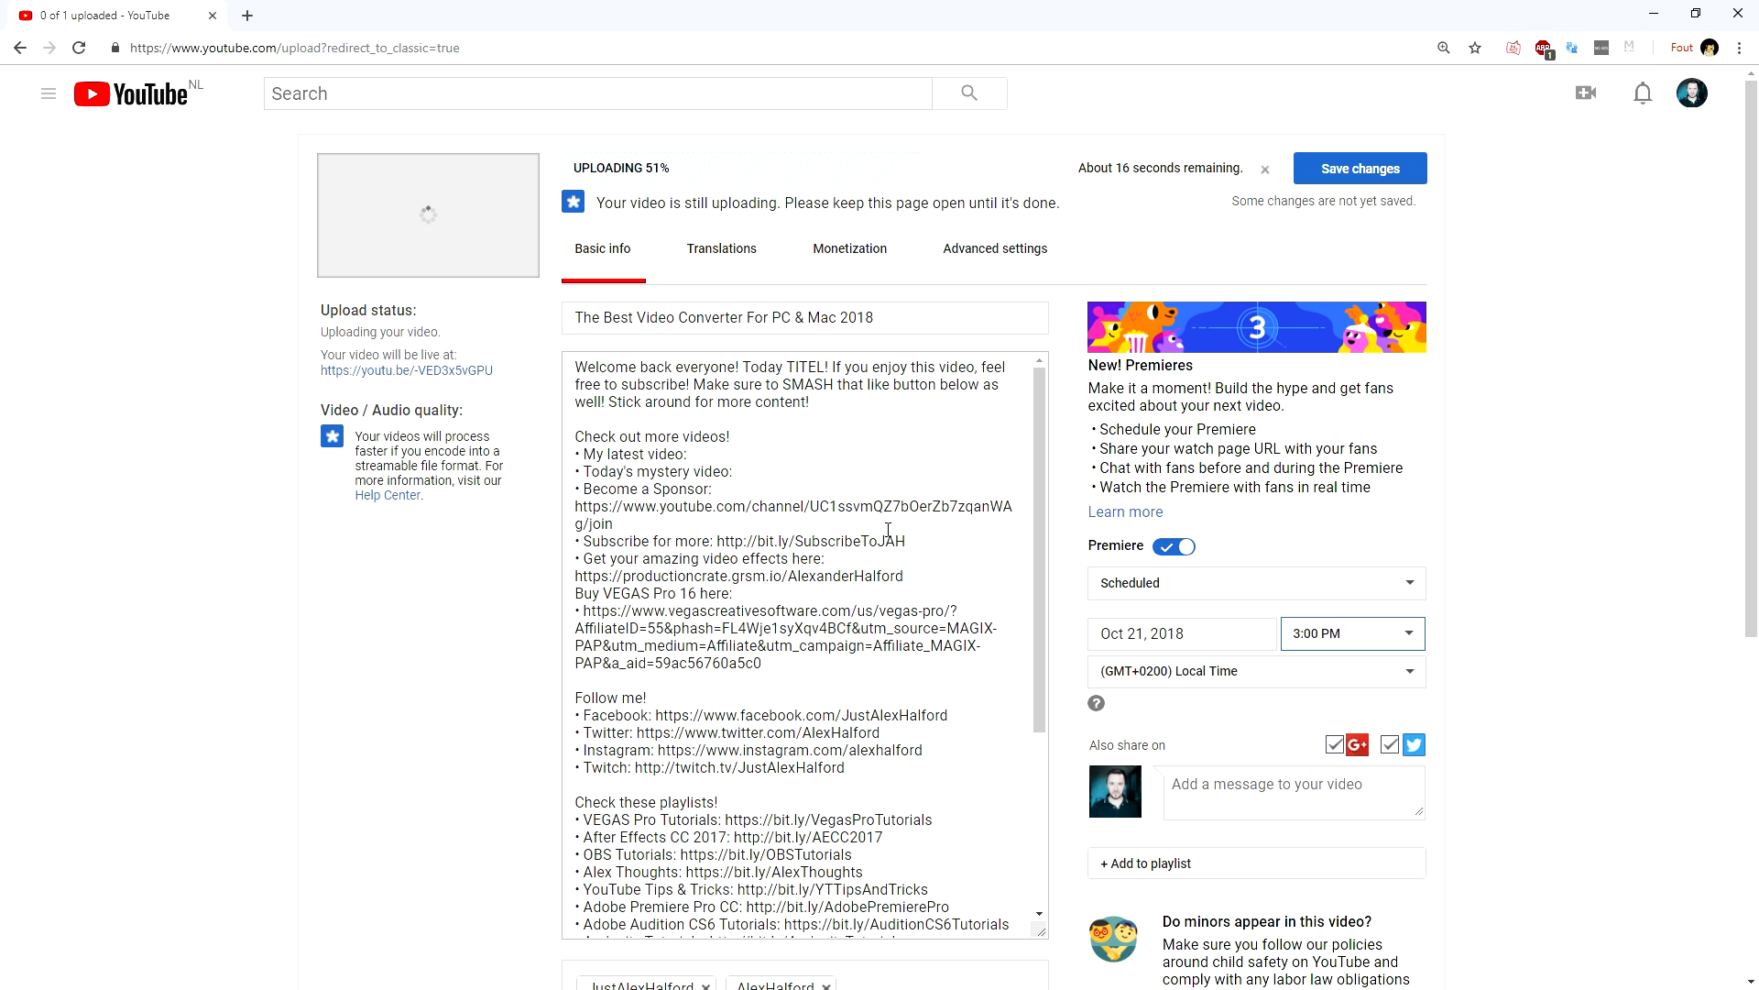
{"action": "scroll", "scroll_direction": "down", "scroll_amount": 3}
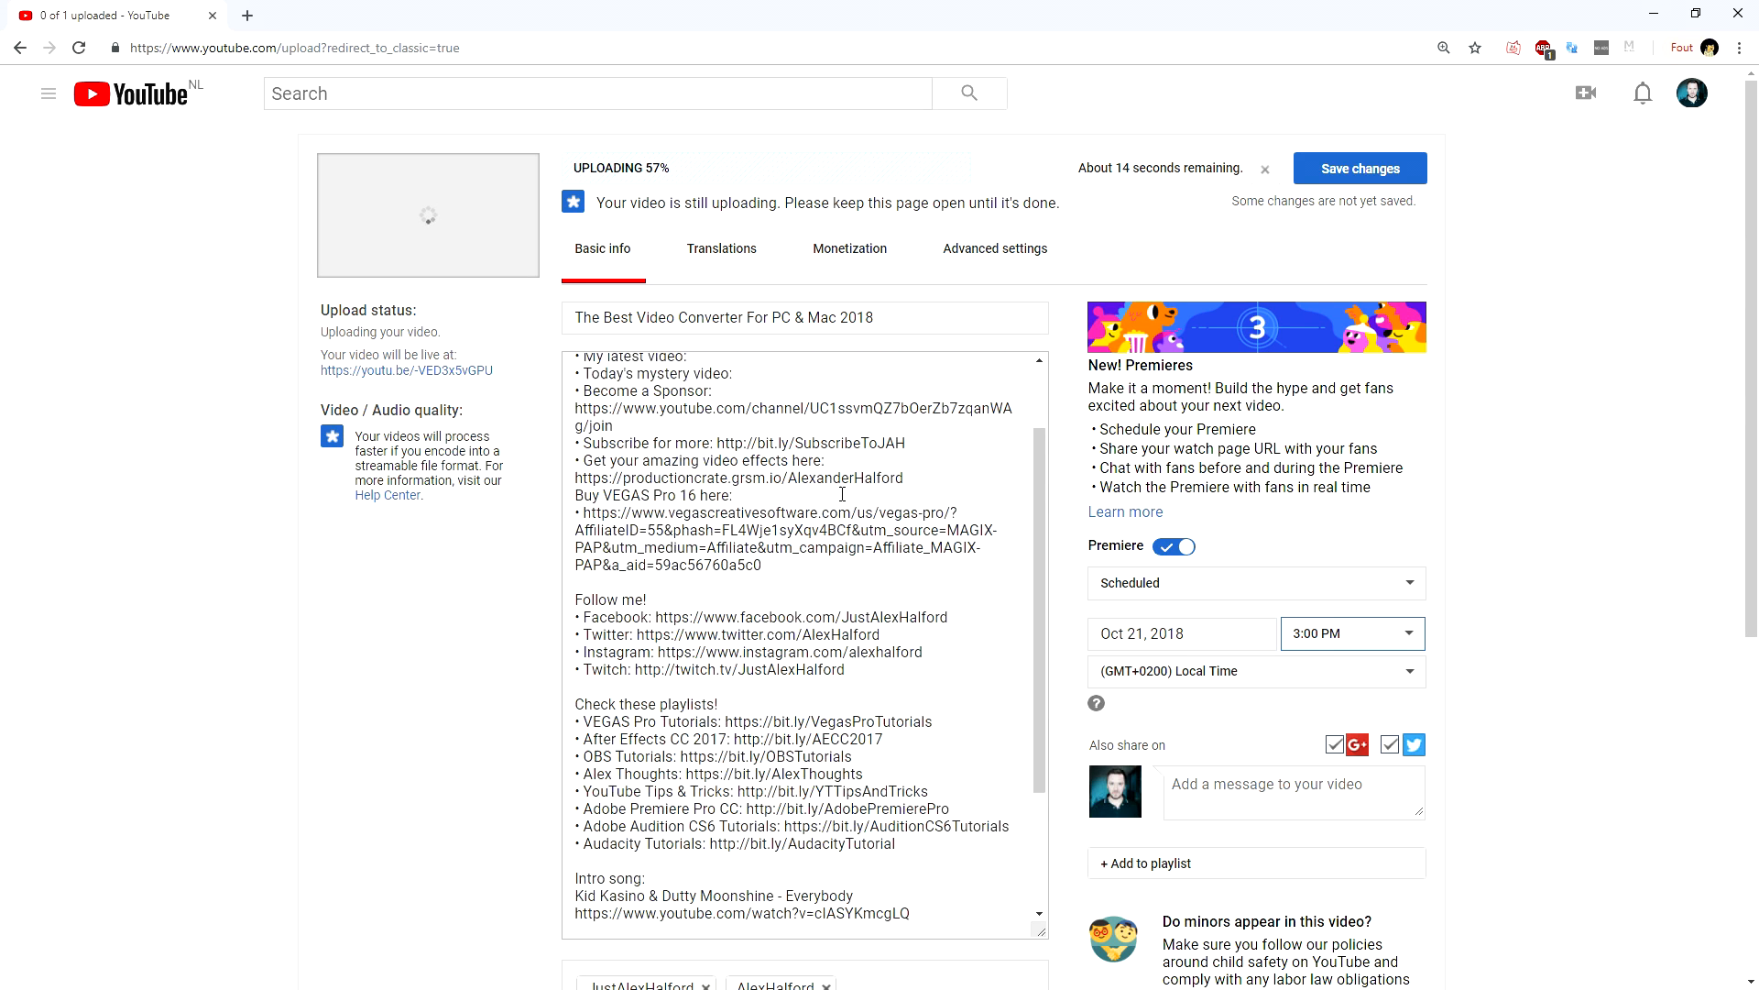
{"action": "left_click", "coordinate": [1171, 546]}
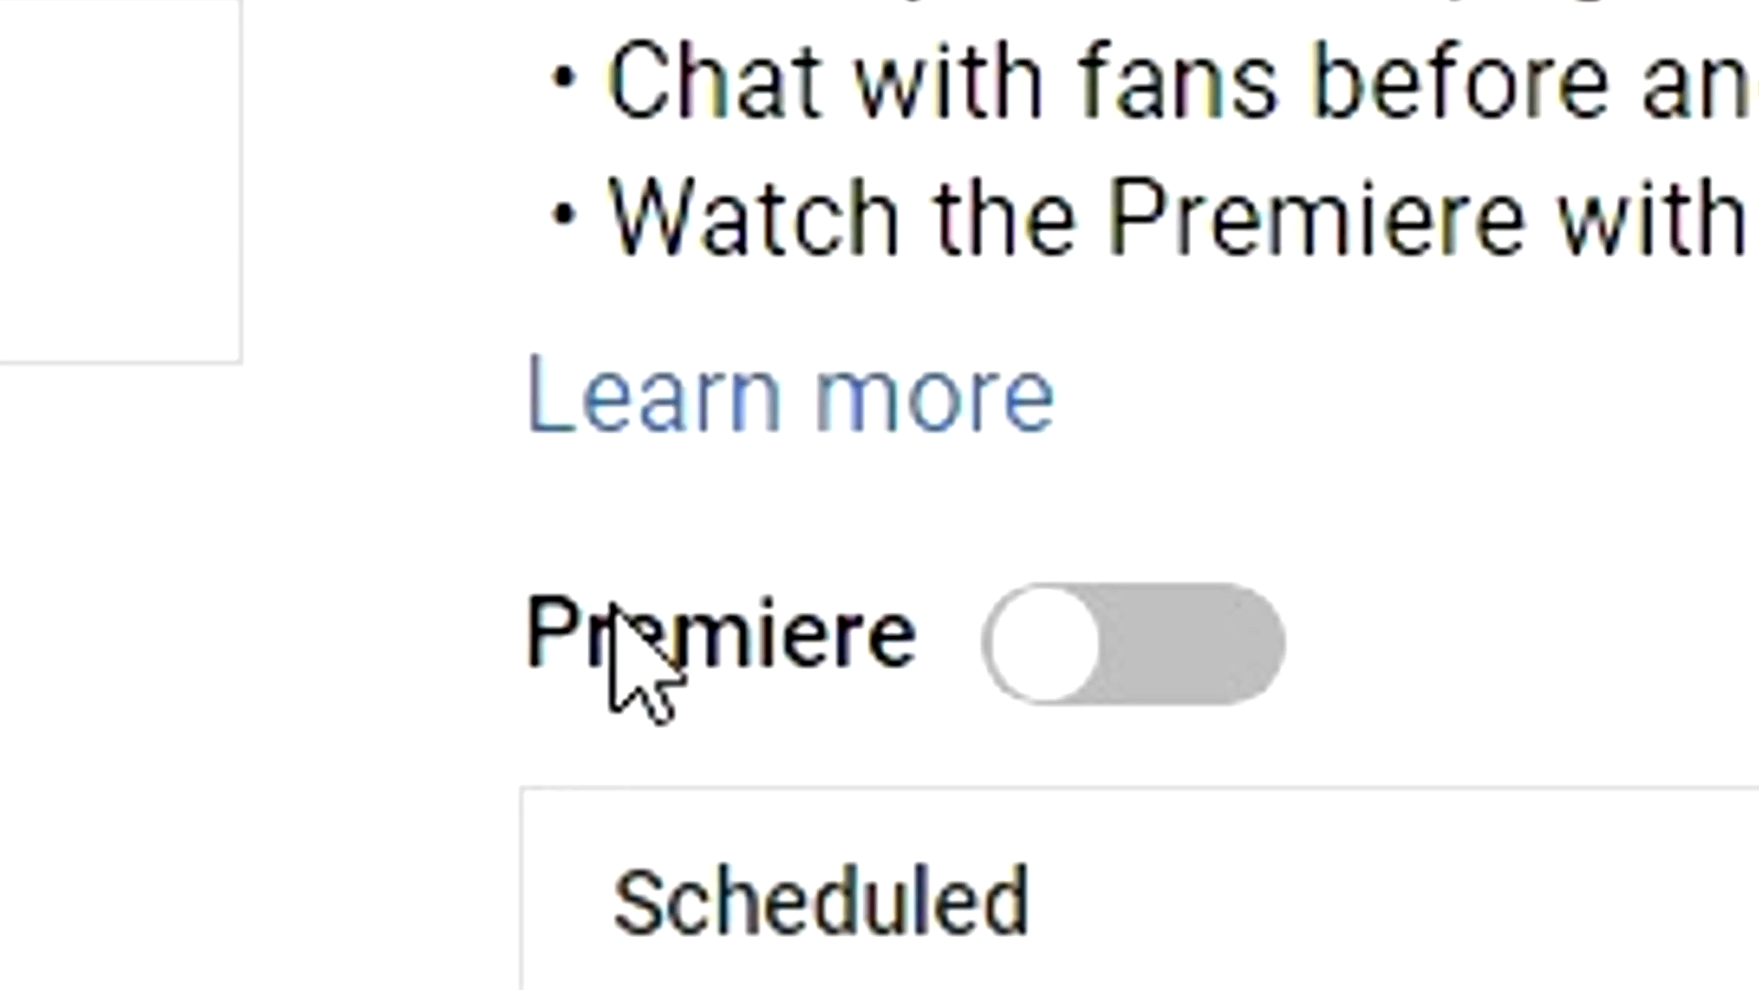
Read the YouTube Premieres help article, then return to the upload page.
{"action": "left_click", "coordinate": [786, 396]}
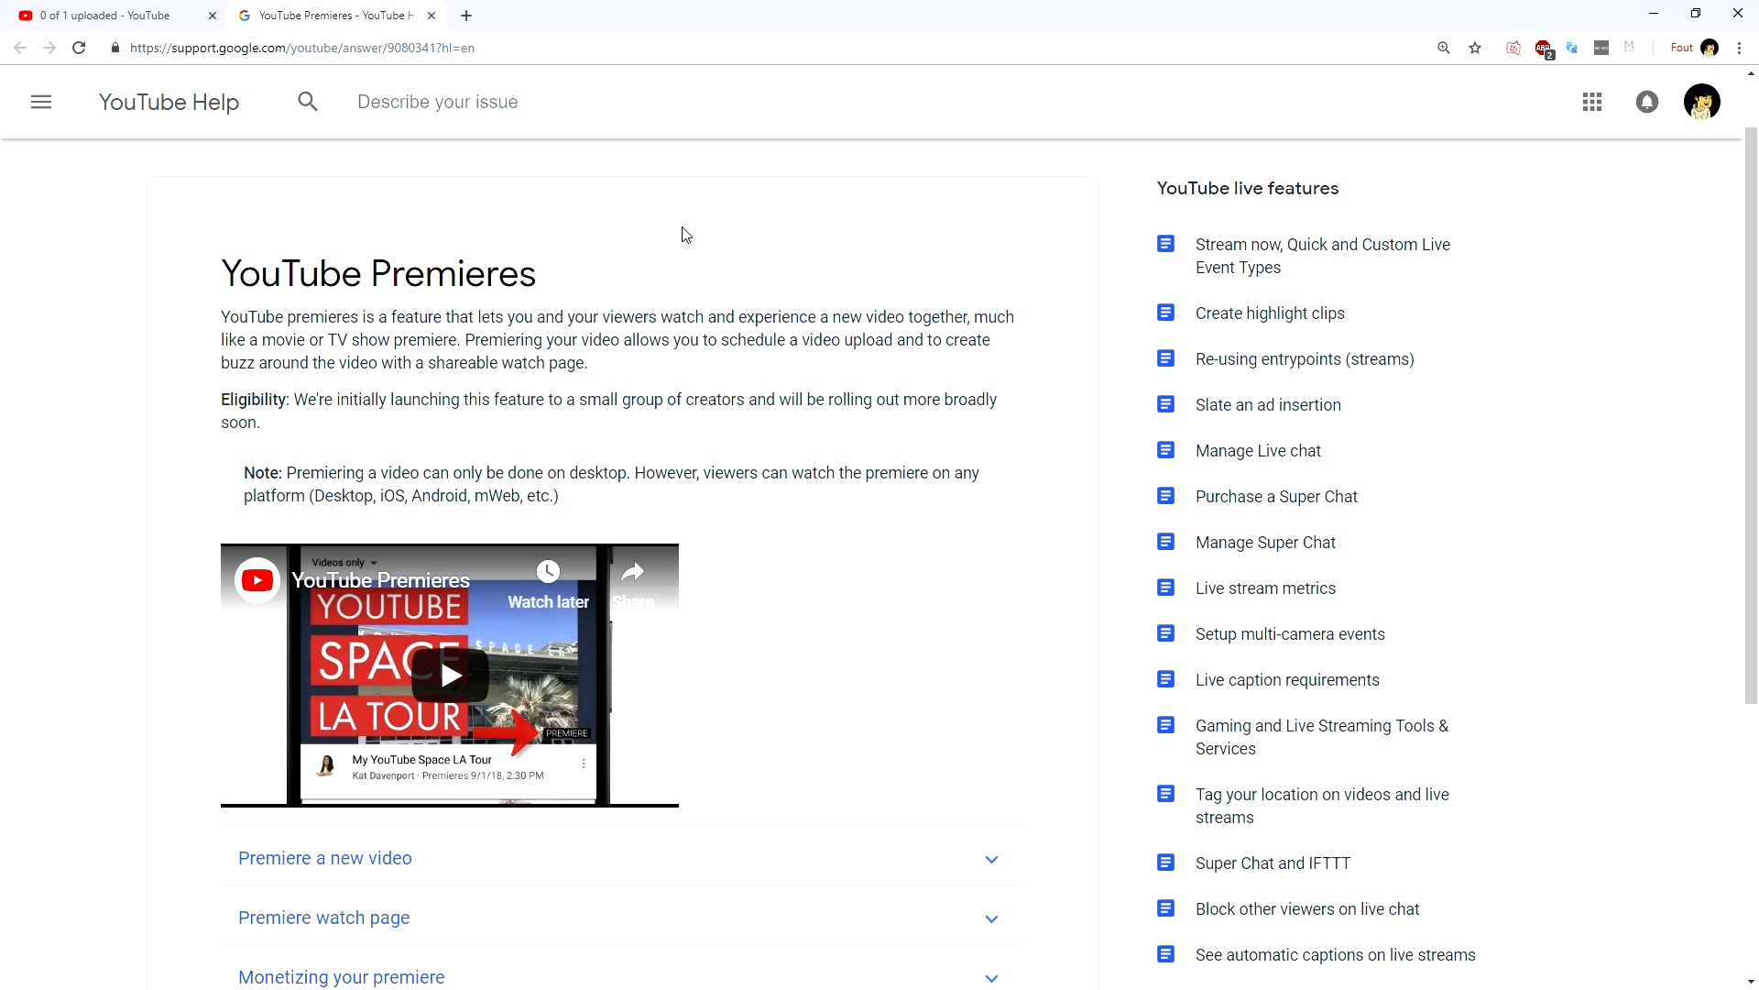
{"action": "mouse_move", "coordinate": [62, 15]}
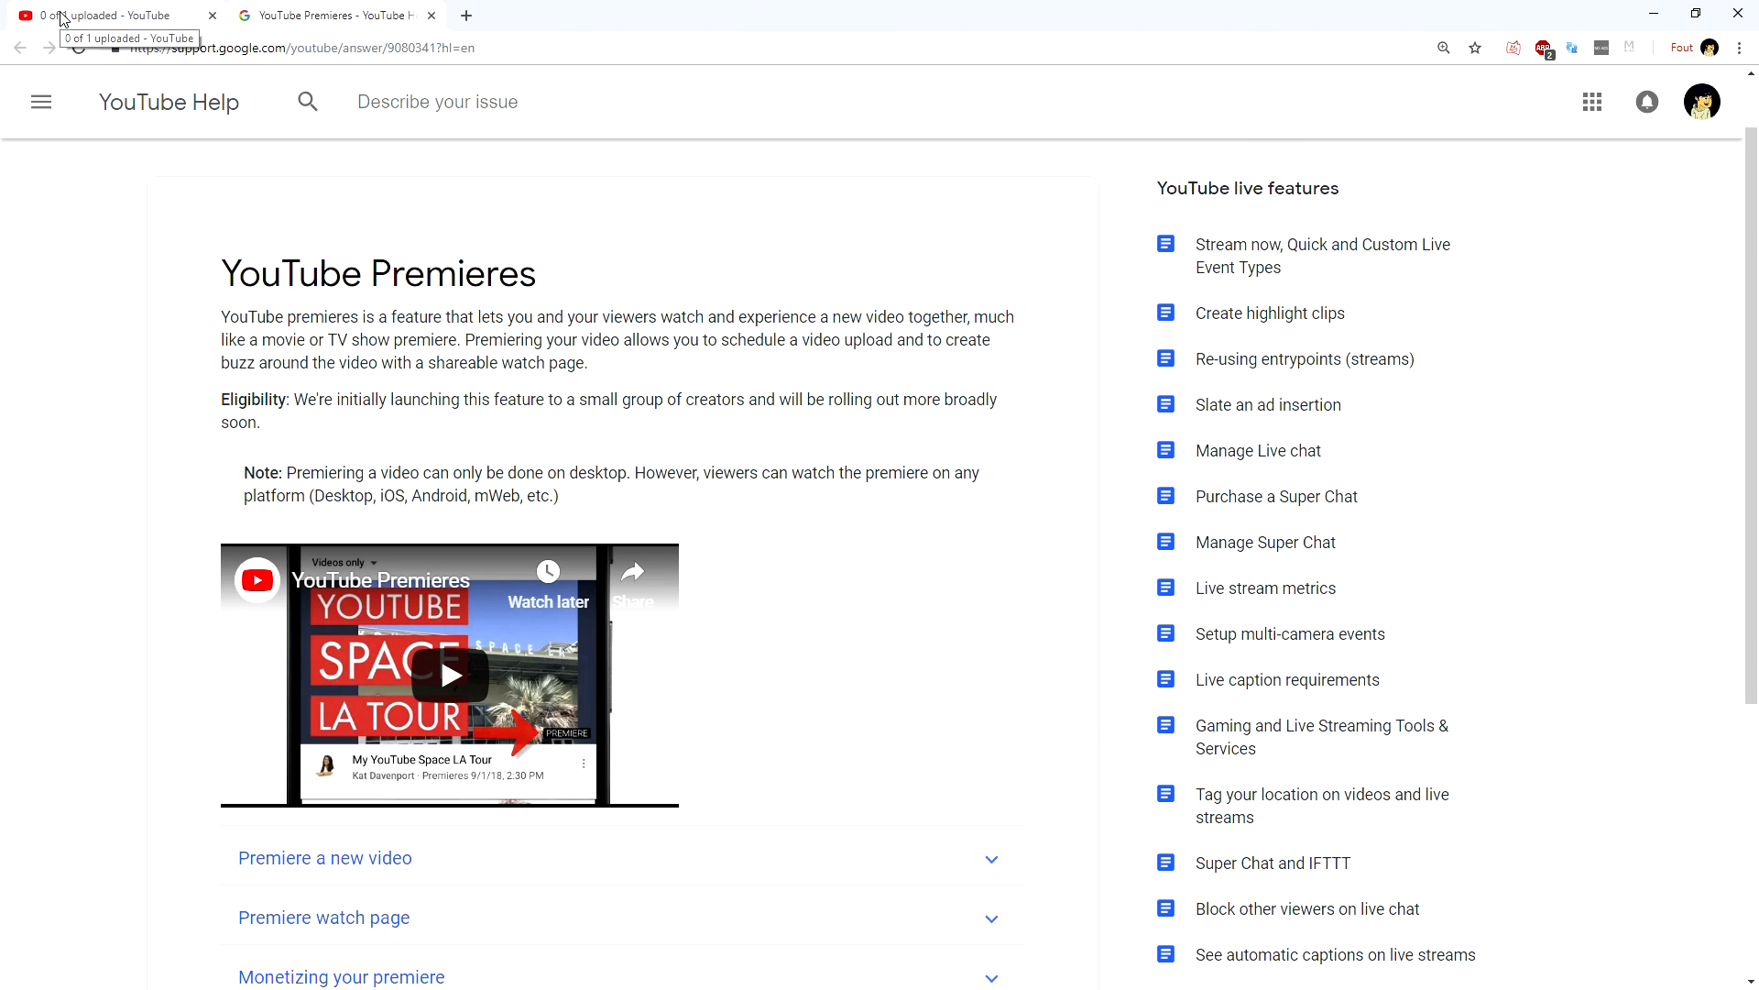
{"action": "left_click", "coordinate": [106, 15]}
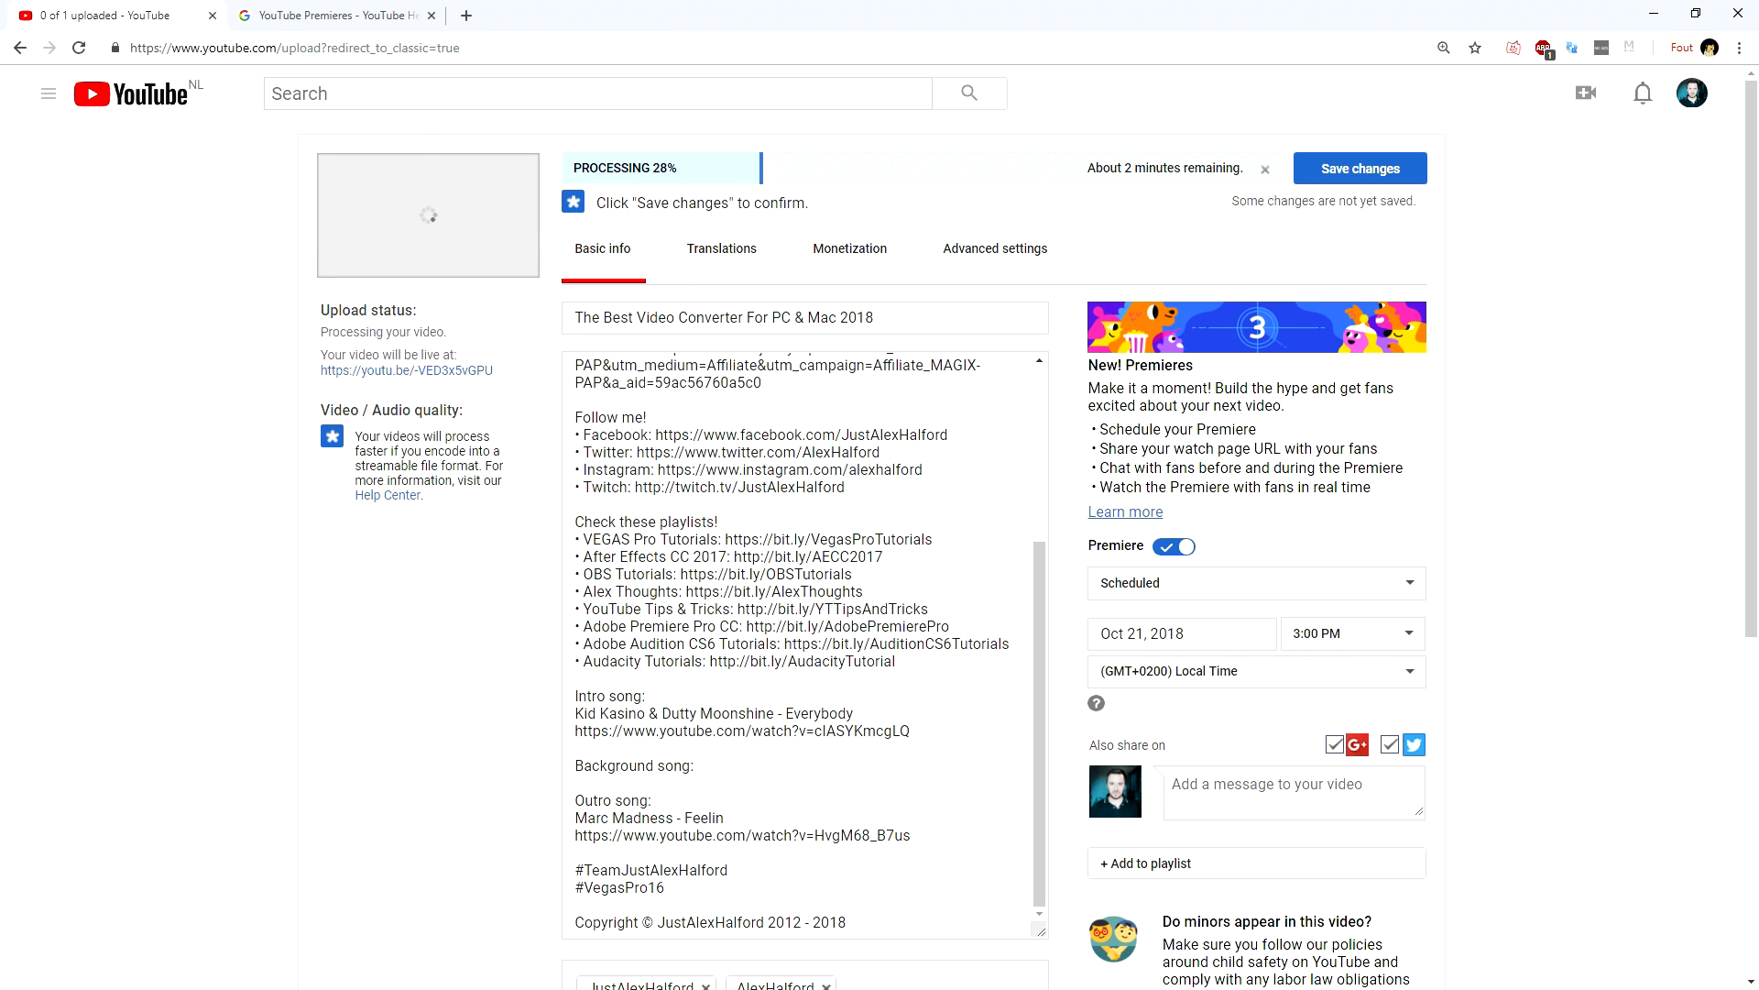